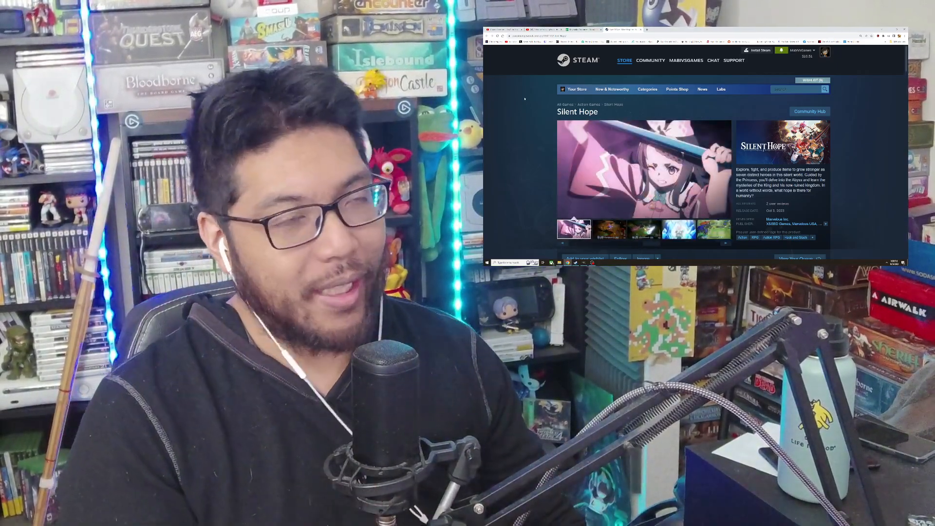
Return to the games list, reach the Silent Hope store page and scroll it
left_click(609, 229)
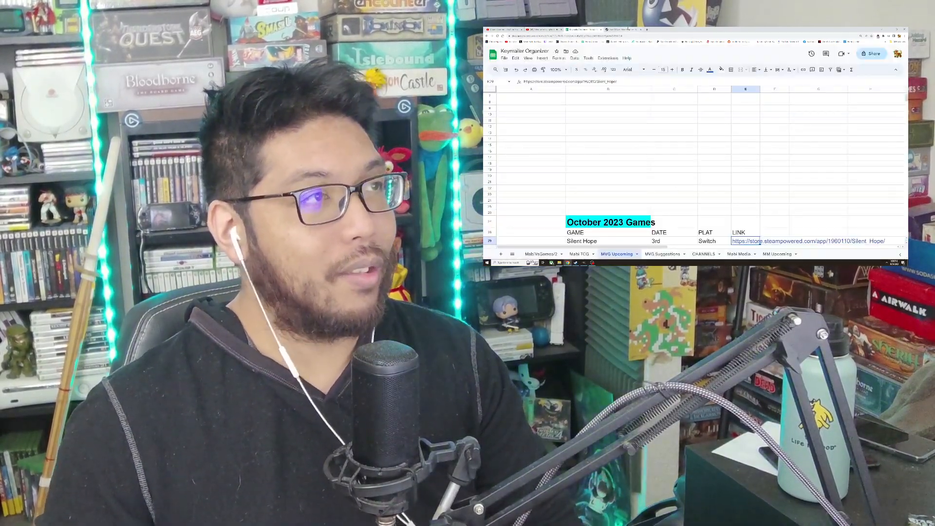
left_click(802, 242)
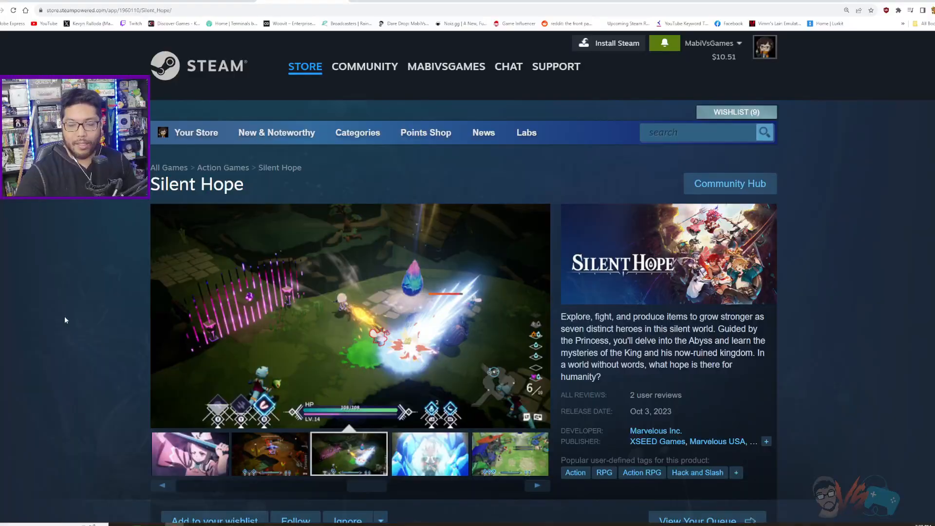
scroll("down", 3)
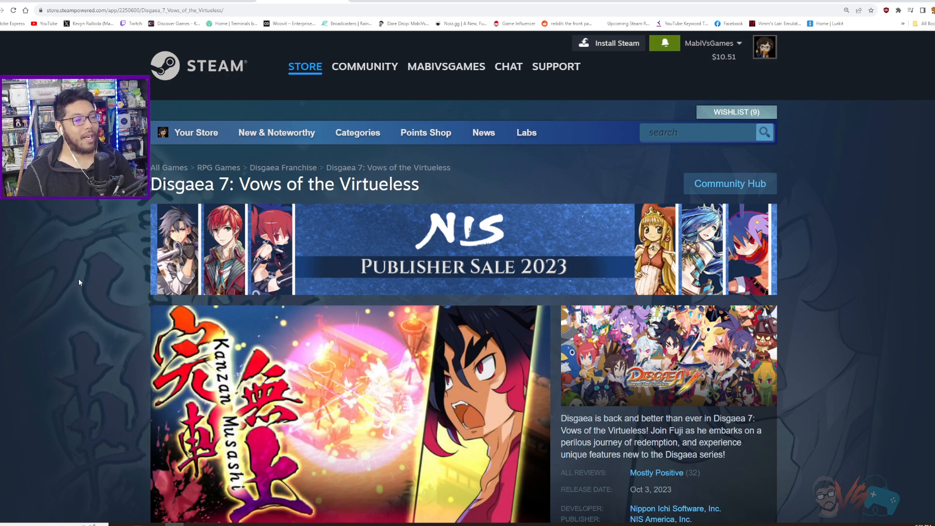
scroll("down", 3)
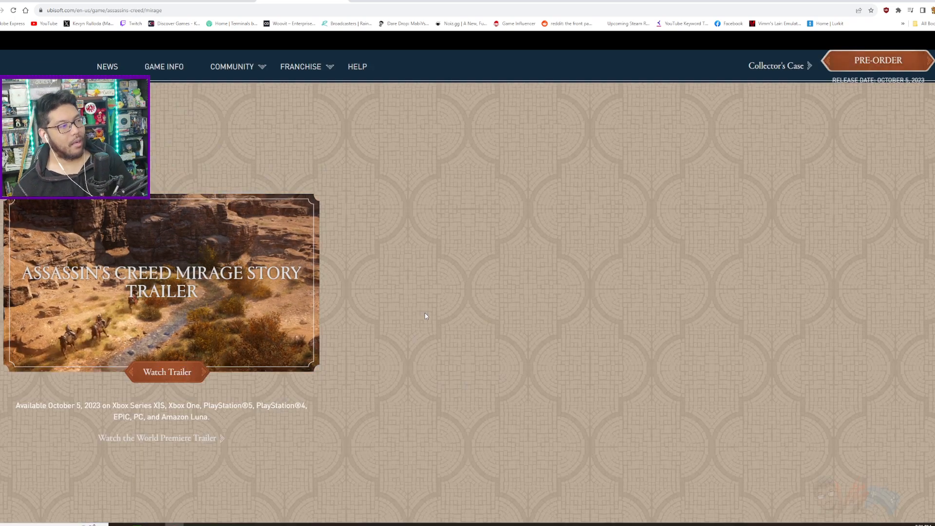
Scroll the Assassin's Creed Mirage Ubisoft page down to its footer
scroll("down", 3)
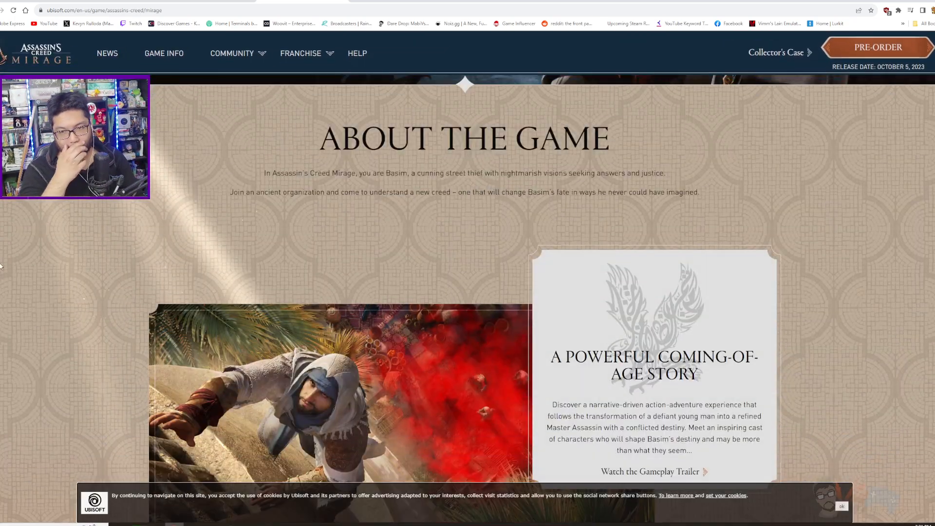
scroll("down", 3)
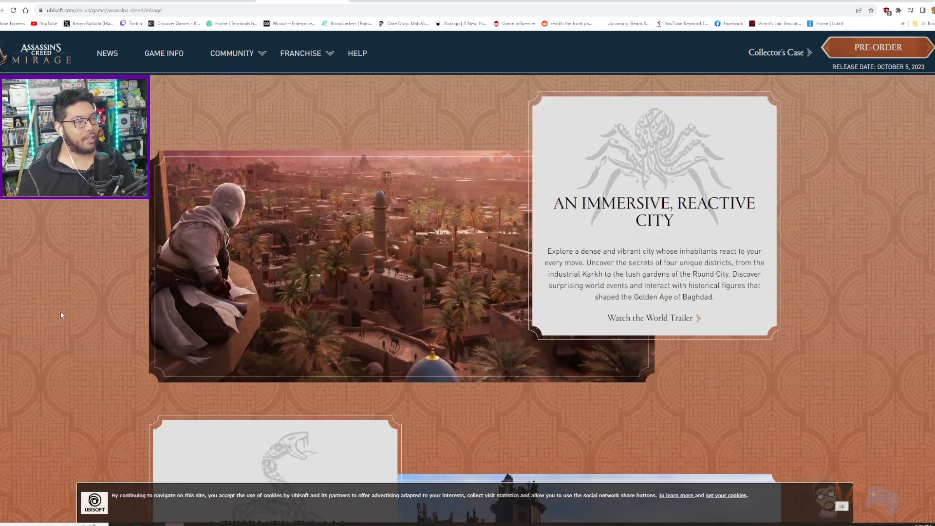
scroll("down", 3)
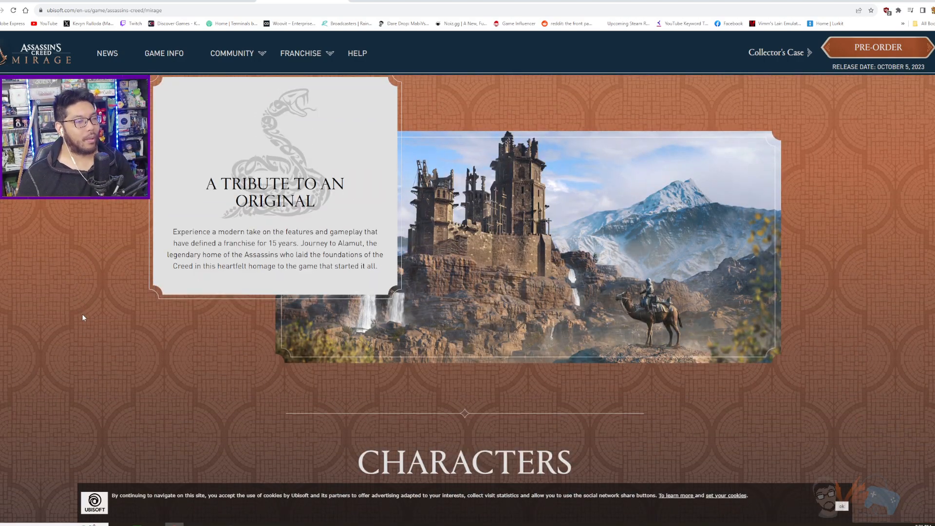
scroll("down", 3)
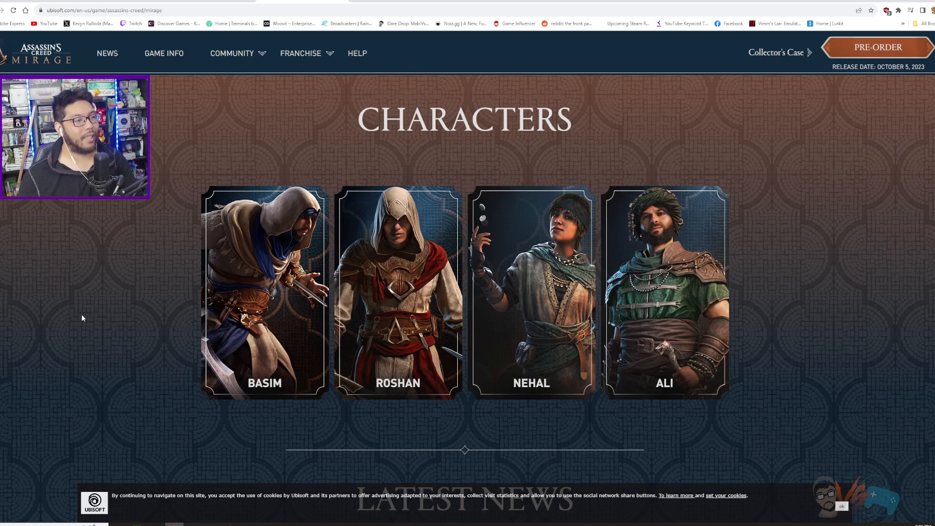
scroll("down", 3)
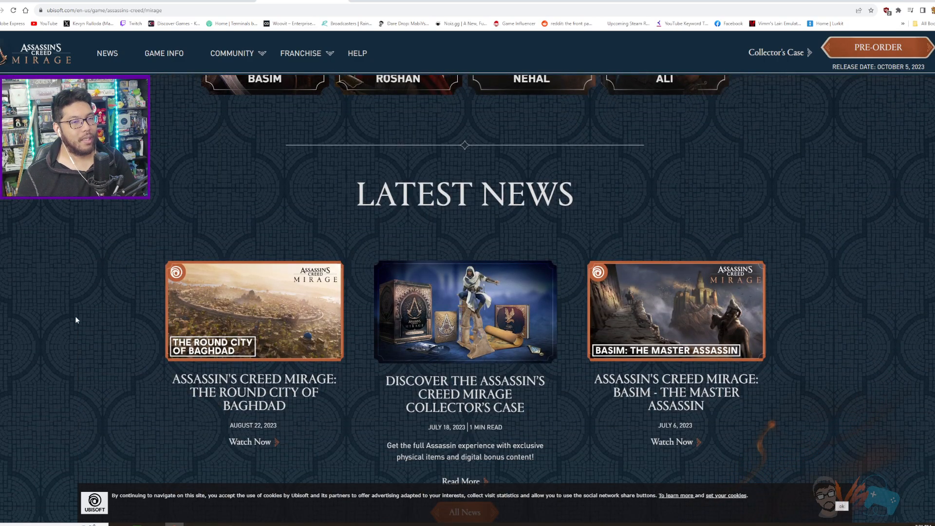
scroll("down", 3)
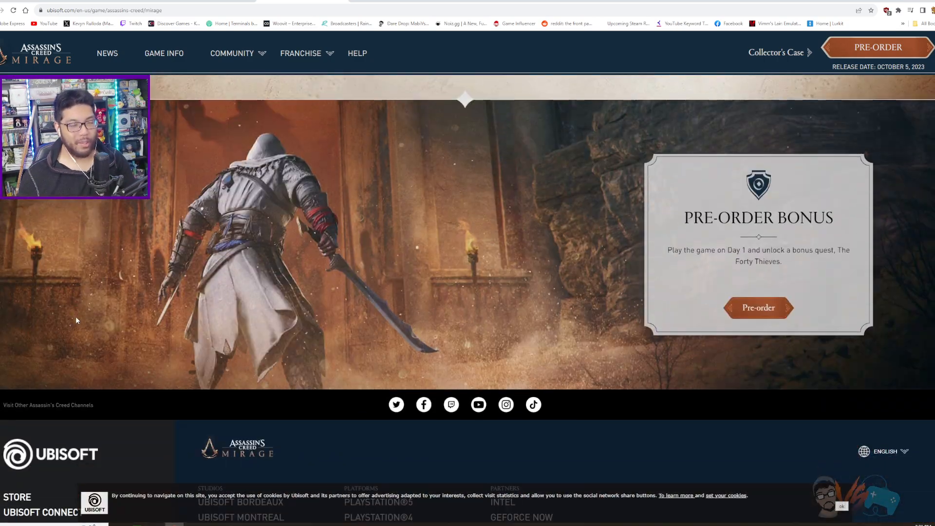
scroll("down", 3)
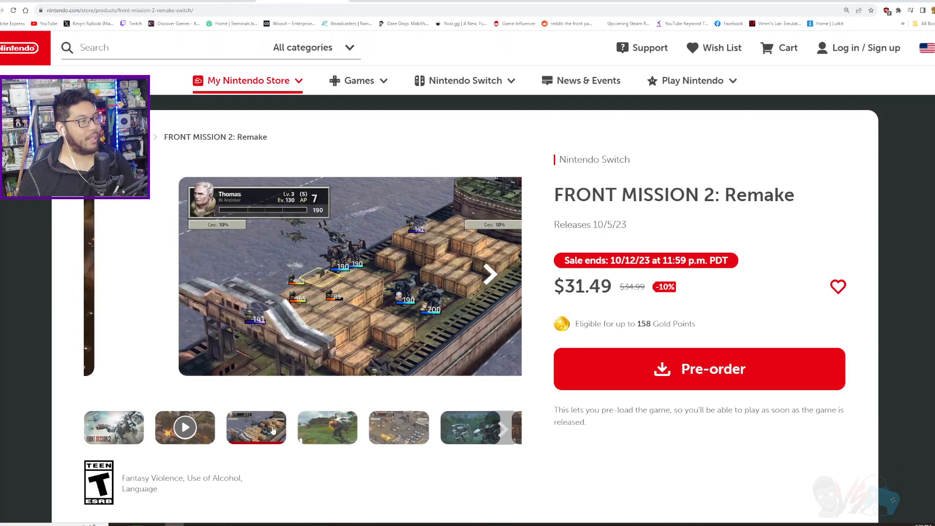
Enlarge the FRONT MISSION 2: Remake gallery and browse its screenshots
left_click(349, 276)
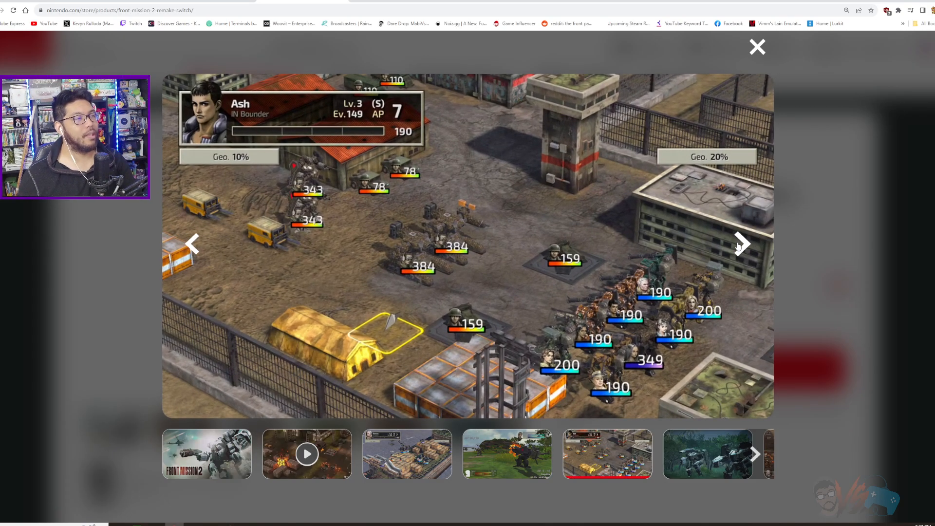
left_click(741, 244)
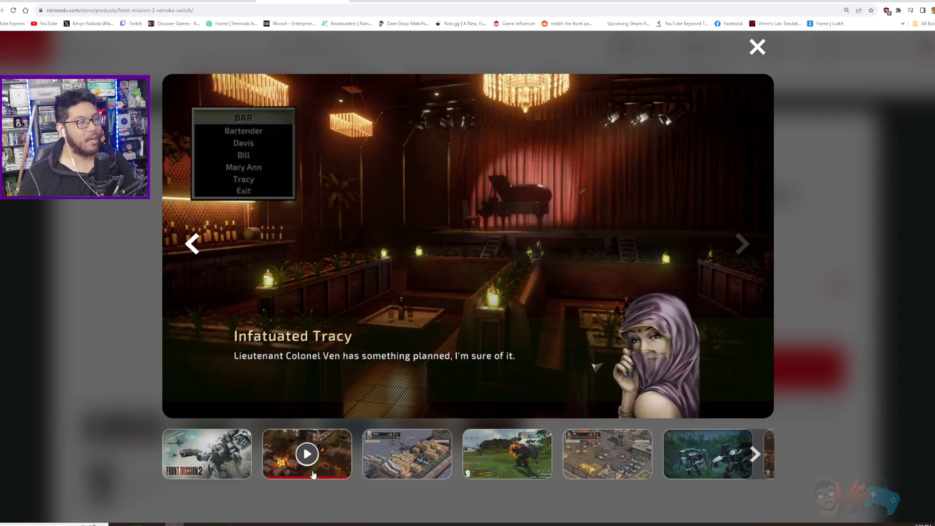
left_click(207, 454)
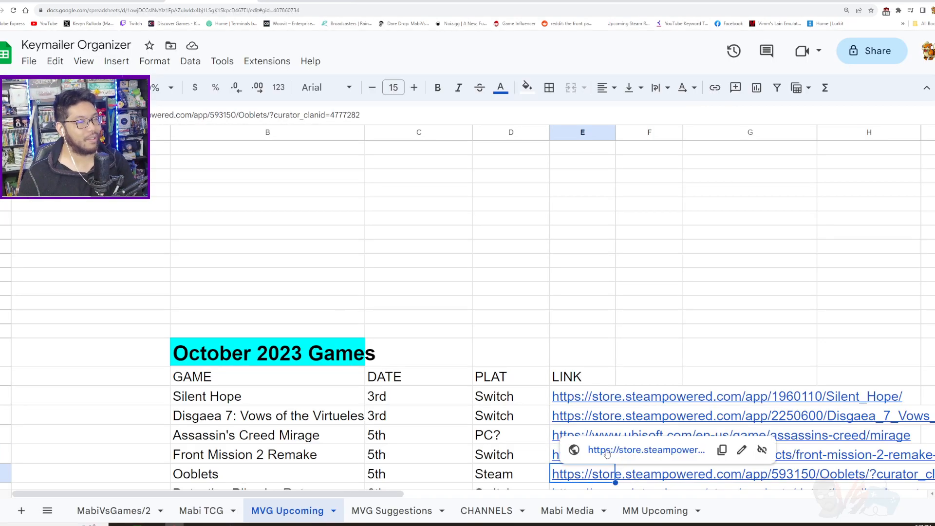
Reach the Ooblets Steam page and check its full user-defined tag list
left_click(646, 450)
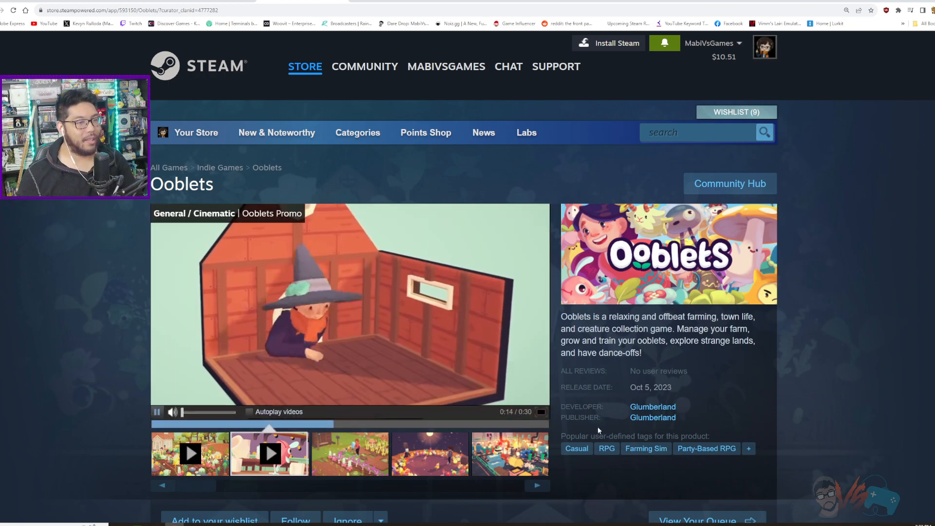
left_click(748, 448)
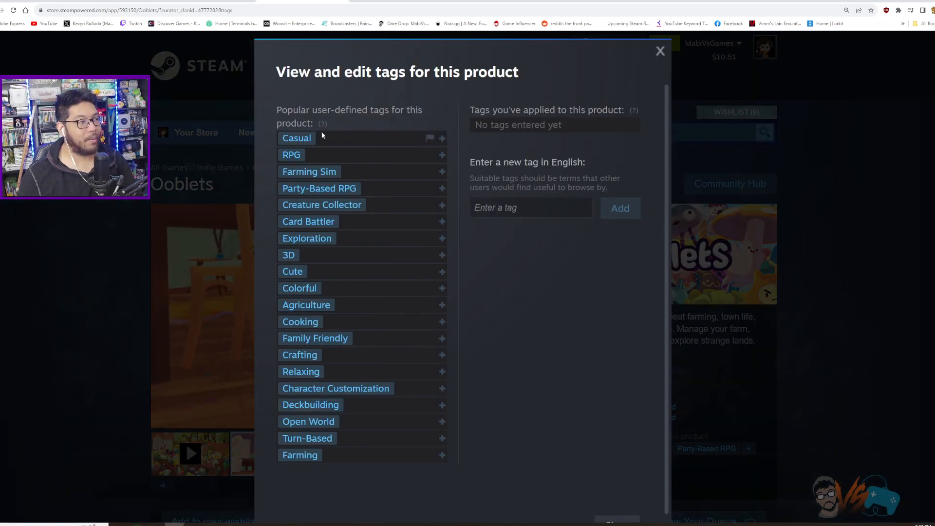
left_click(660, 50)
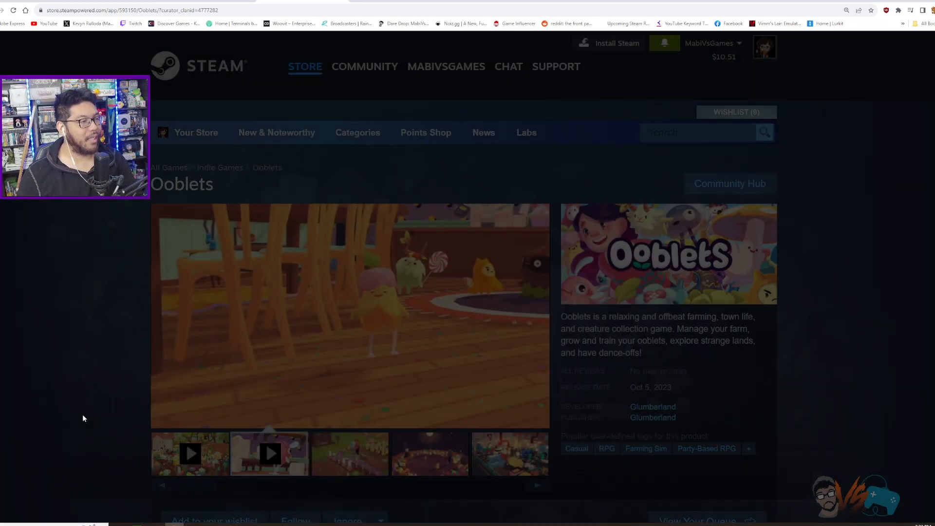
Enlarge an Ooblets screenshot and page through the following ones
left_click(508, 453)
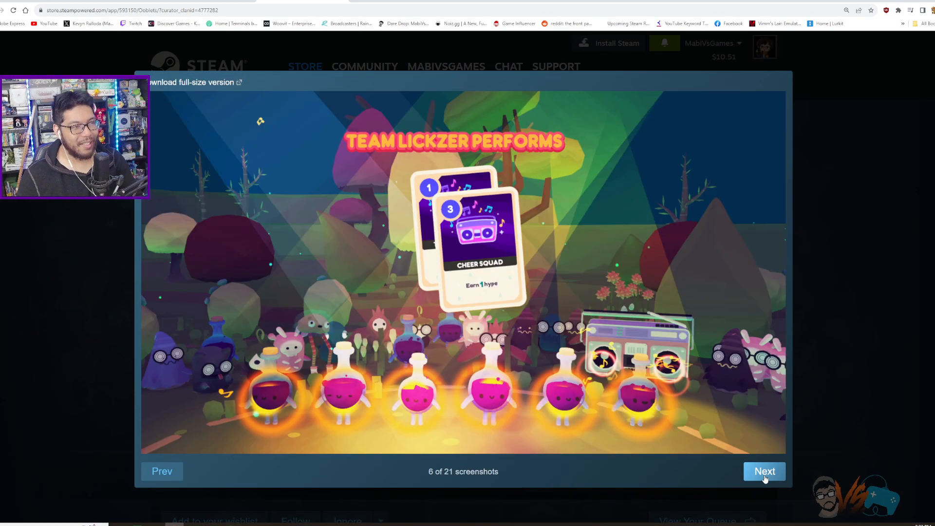
left_click(764, 471)
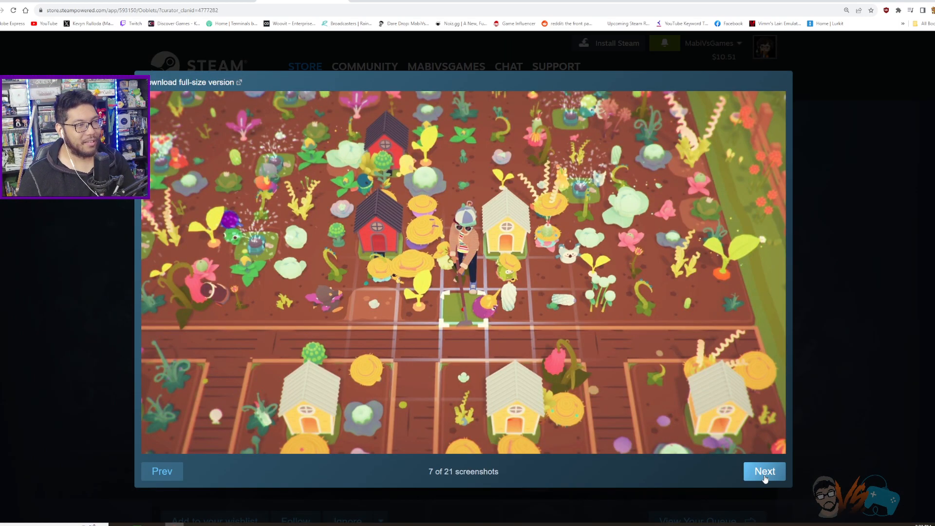
left_click(765, 471)
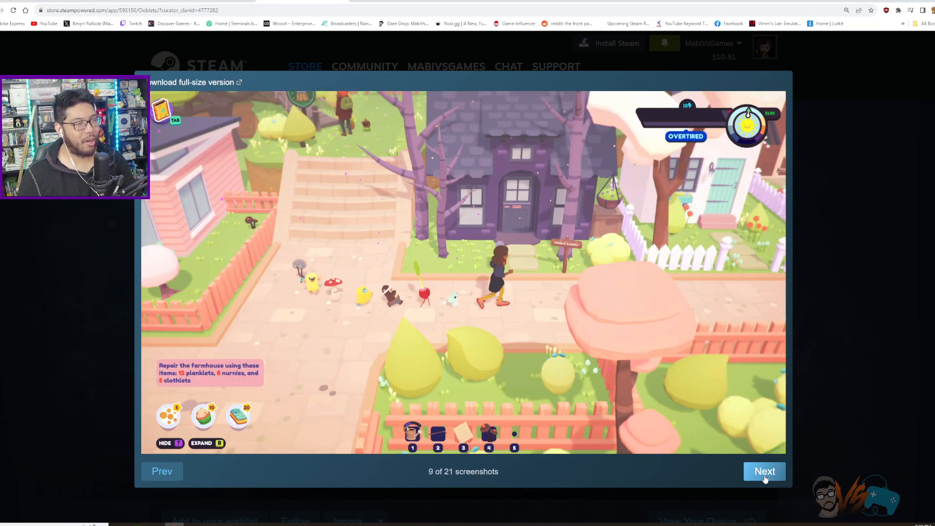
left_click(764, 471)
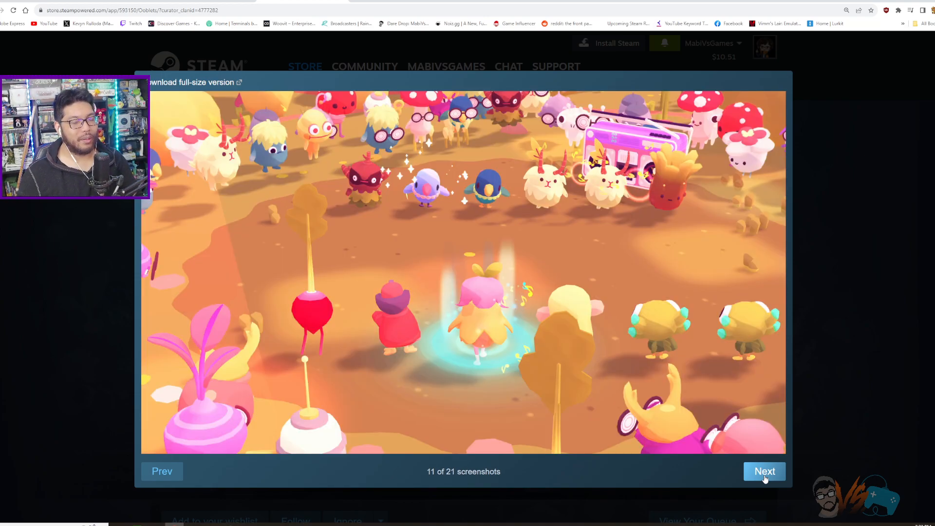
left_click(765, 471)
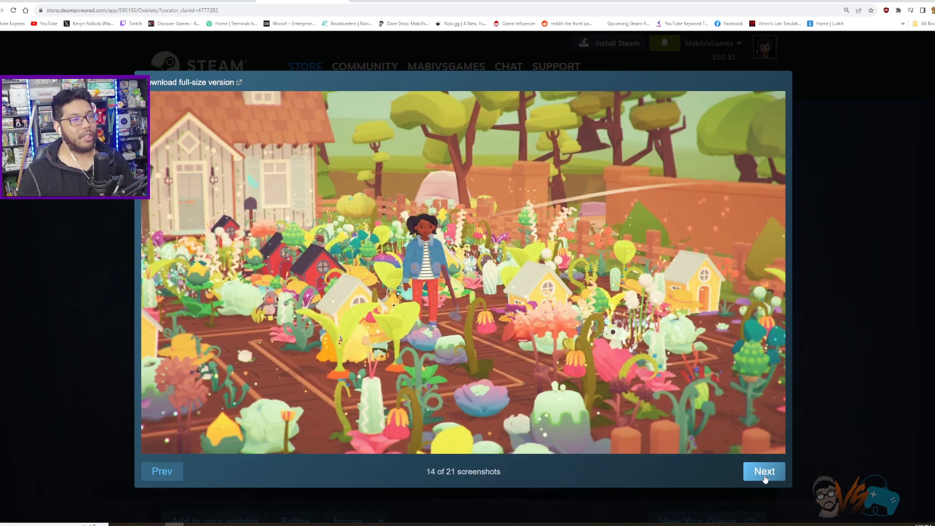
left_click(764, 471)
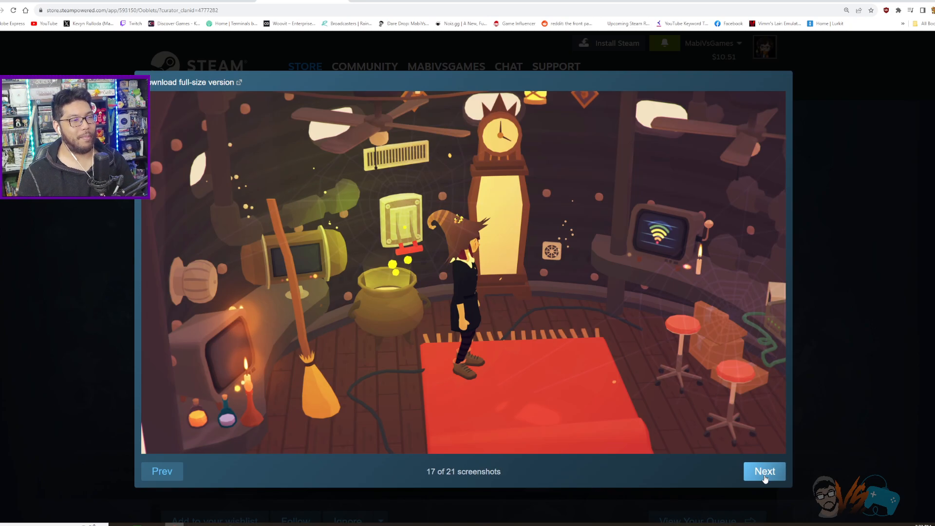
left_click(765, 471)
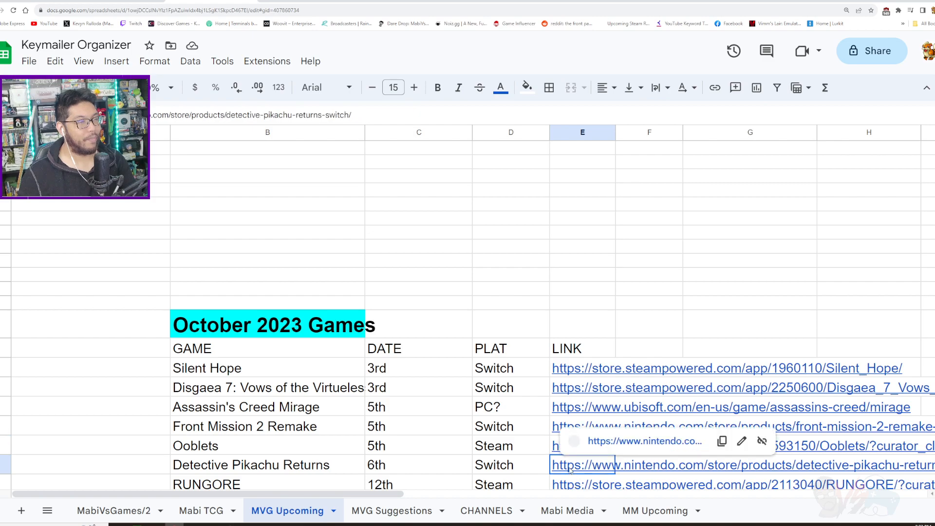
Reach Detective Pikachu Returns' Nintendo page and page through its enlarged screenshots
left_click(582, 465)
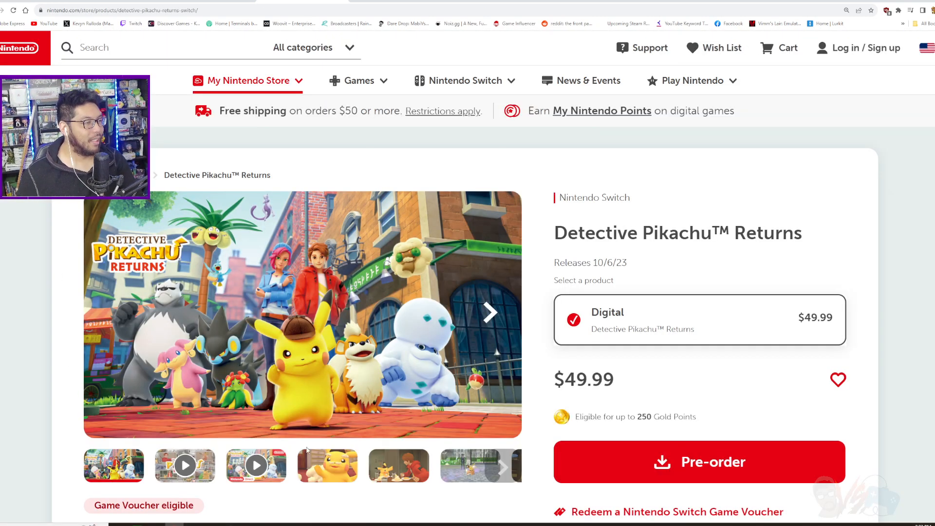
left_click(301, 316)
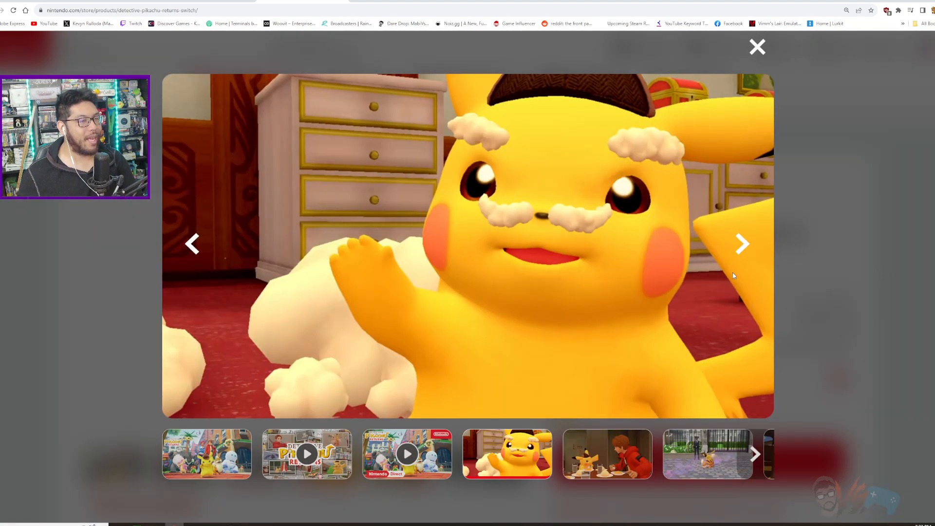
left_click(742, 245)
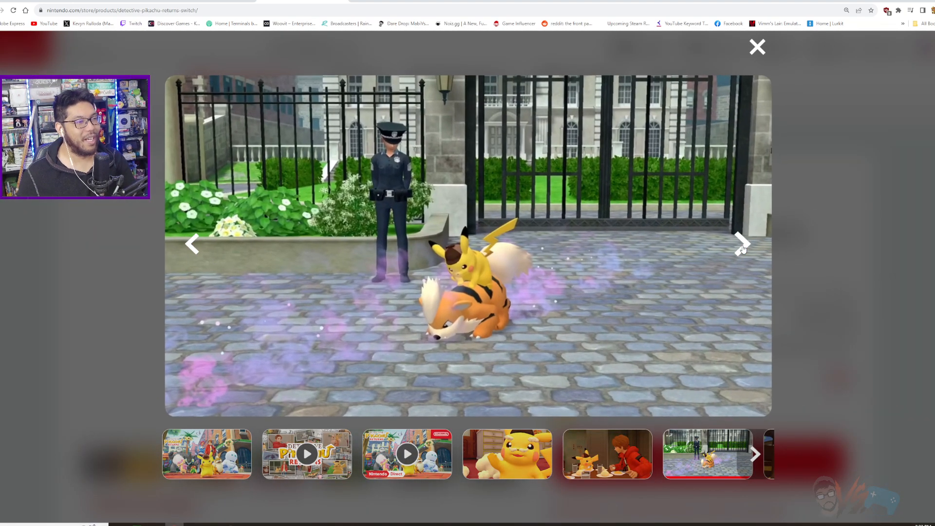
left_click(742, 244)
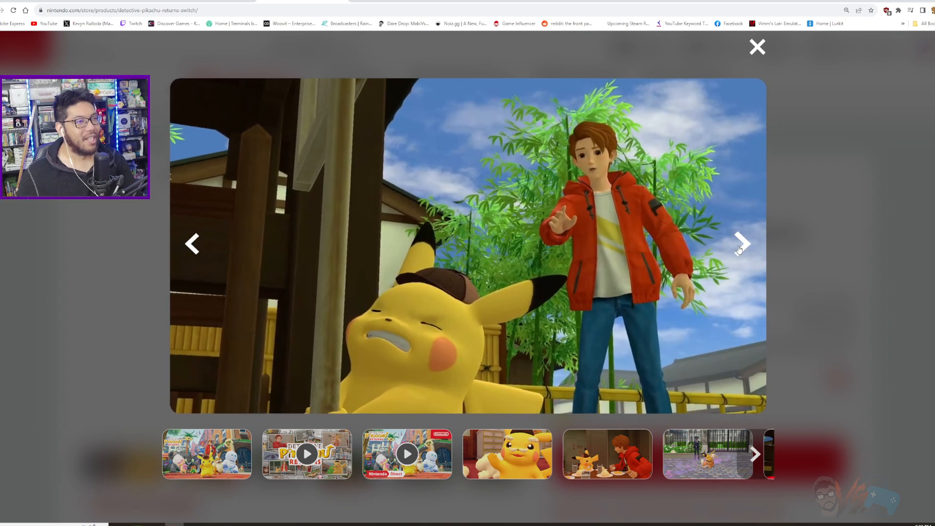
left_click(741, 243)
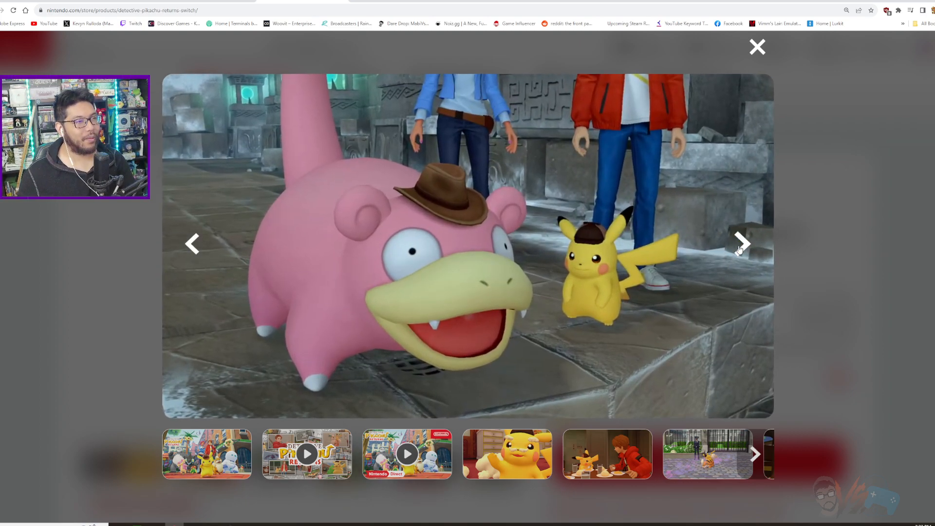
left_click(742, 243)
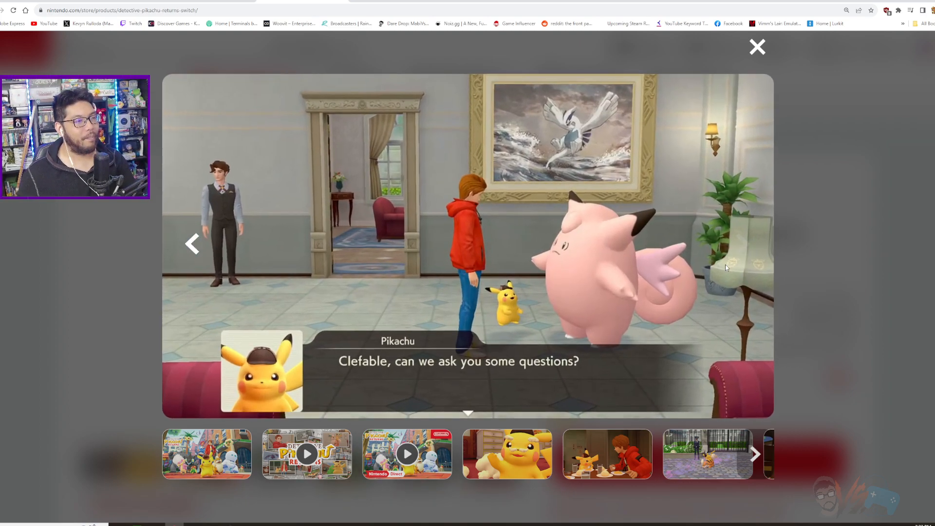
left_click(757, 47)
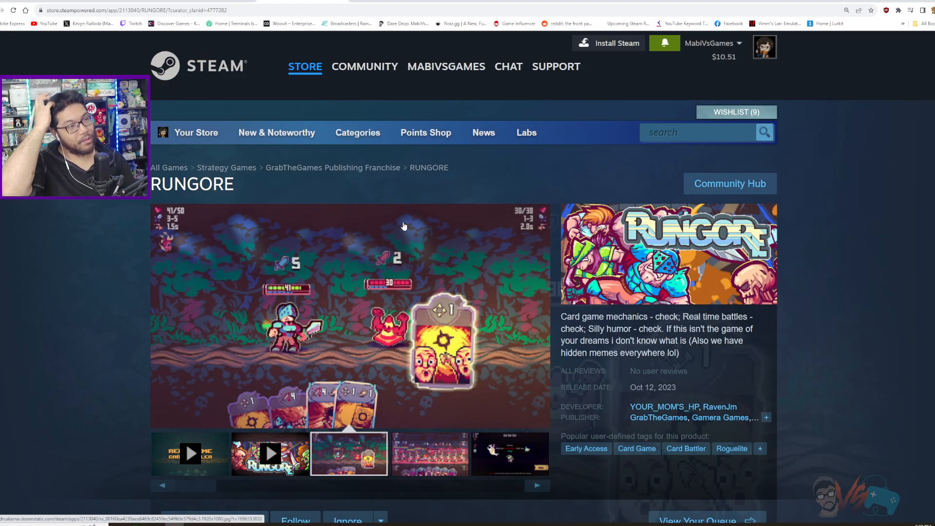
Review a media item on the RUNGORE Steam page
left_click(268, 454)
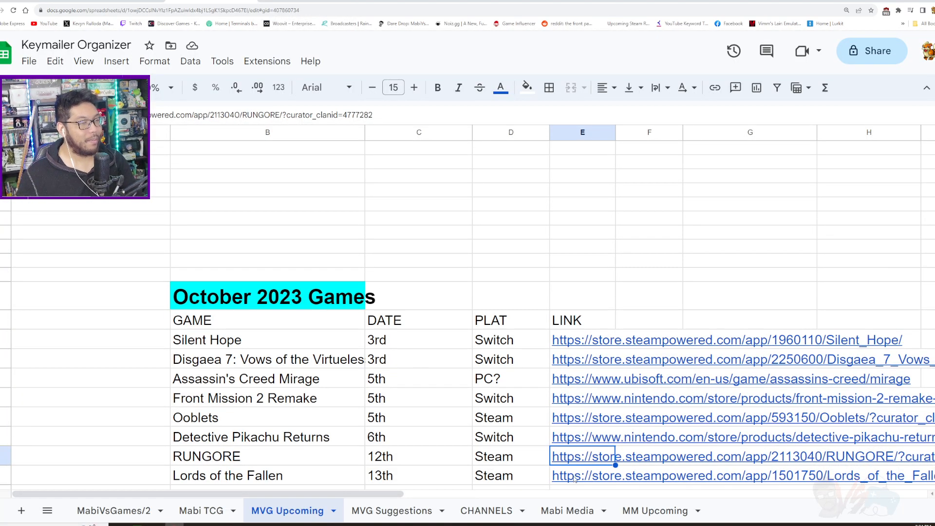
Reach Lords of the Fallen's Steam page, view a screenshot and play the Overview Trailer
left_click(740, 475)
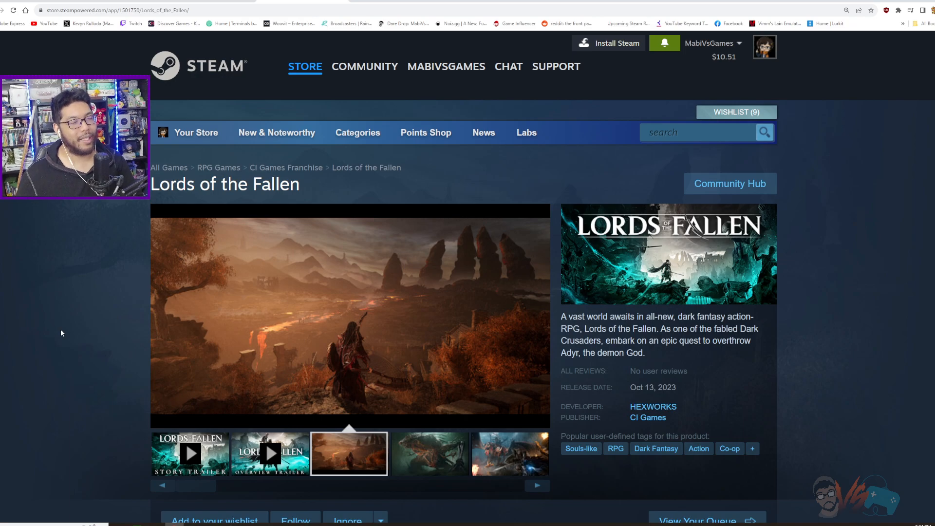
left_click(428, 453)
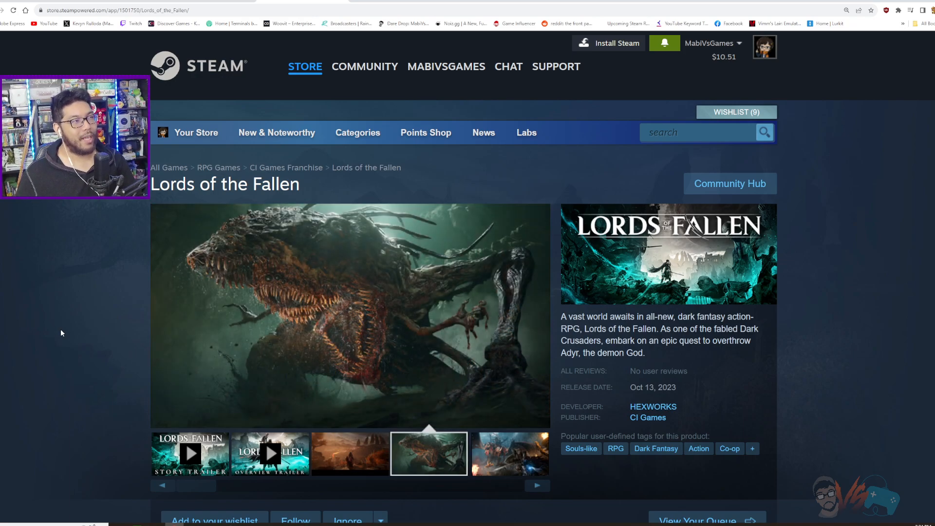
left_click(268, 453)
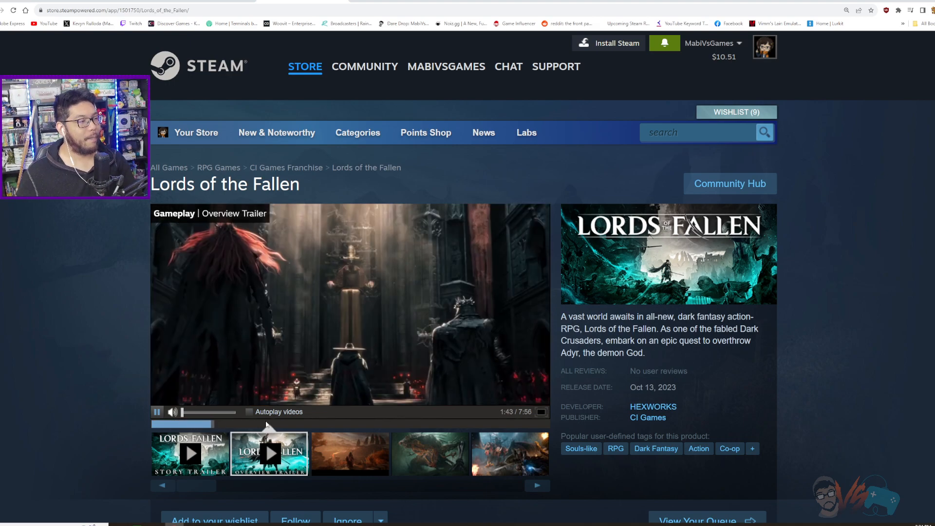
left_click(540, 412)
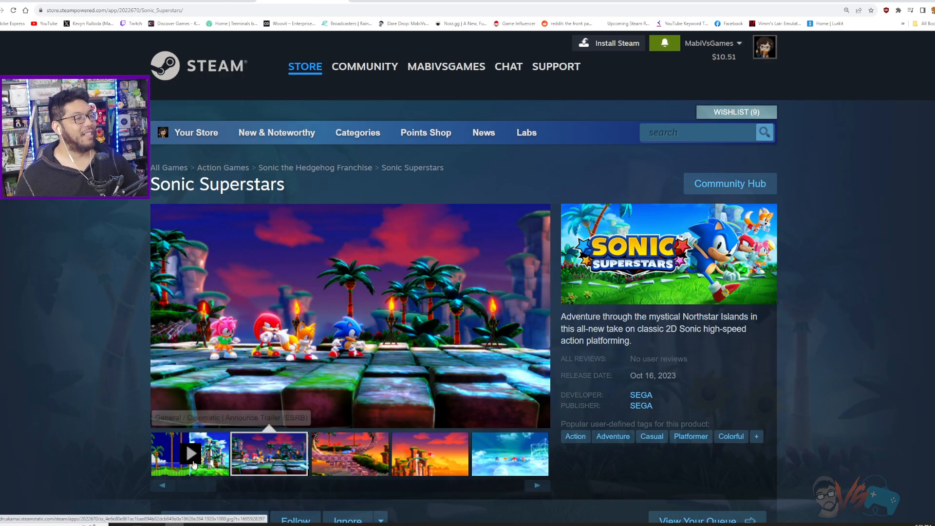
Play the Sonic Superstars trailer, then move on to Wizard with a Gun
left_click(191, 454)
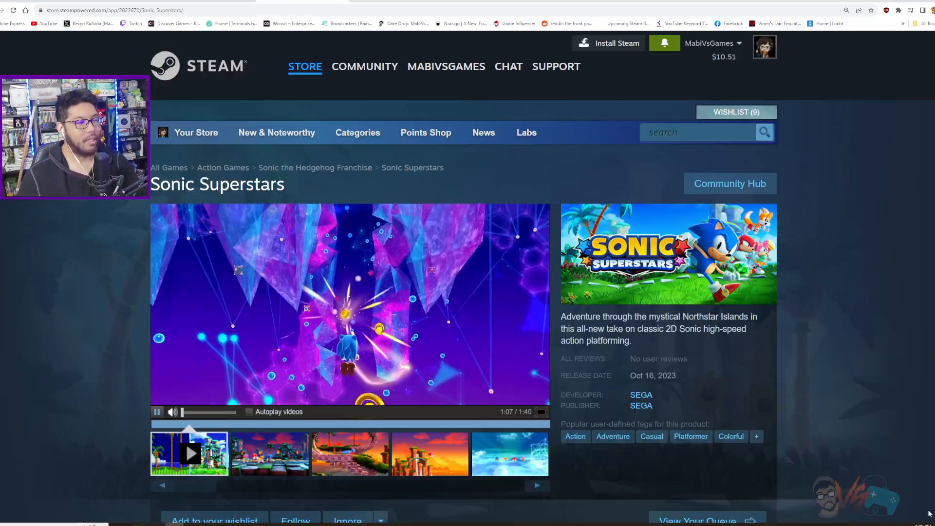
left_click(305, 66)
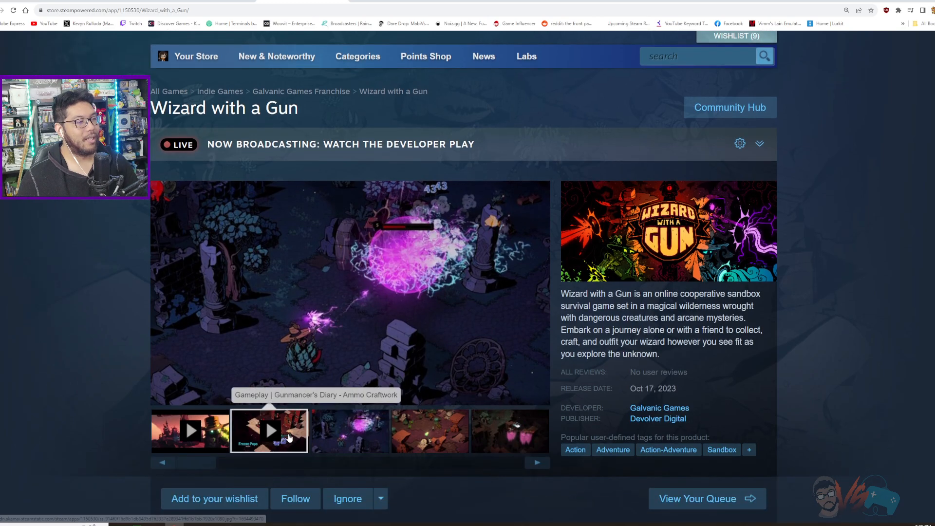
Play the Gunmancer's Diary video and check Wizard with a Gun's full tag list
left_click(269, 430)
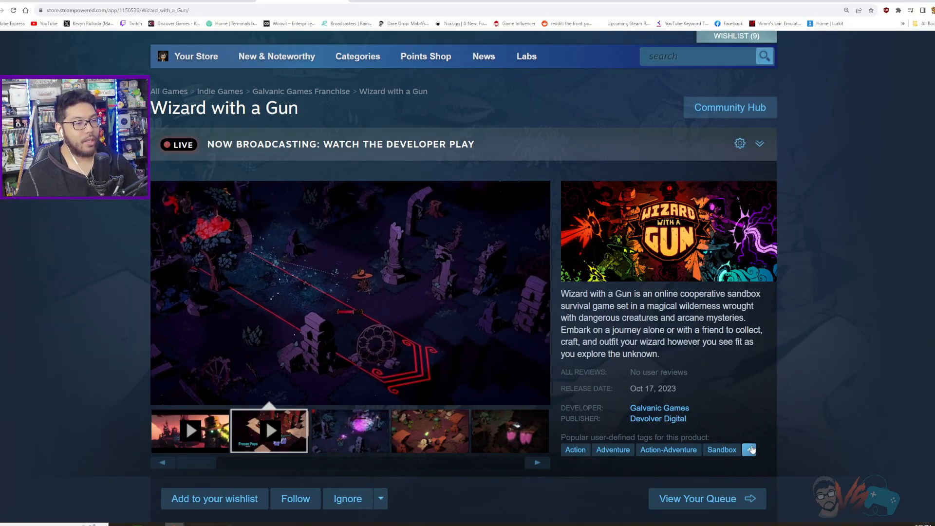
left_click(750, 449)
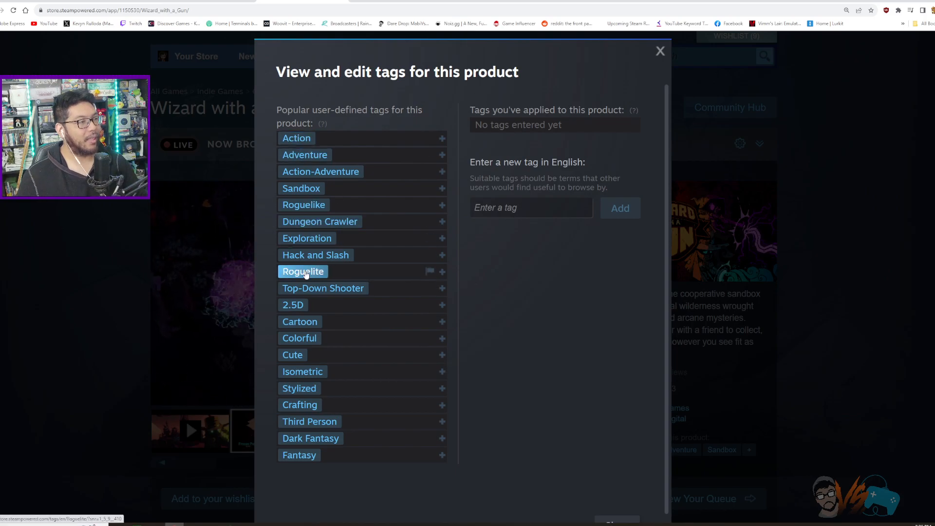
left_click(659, 51)
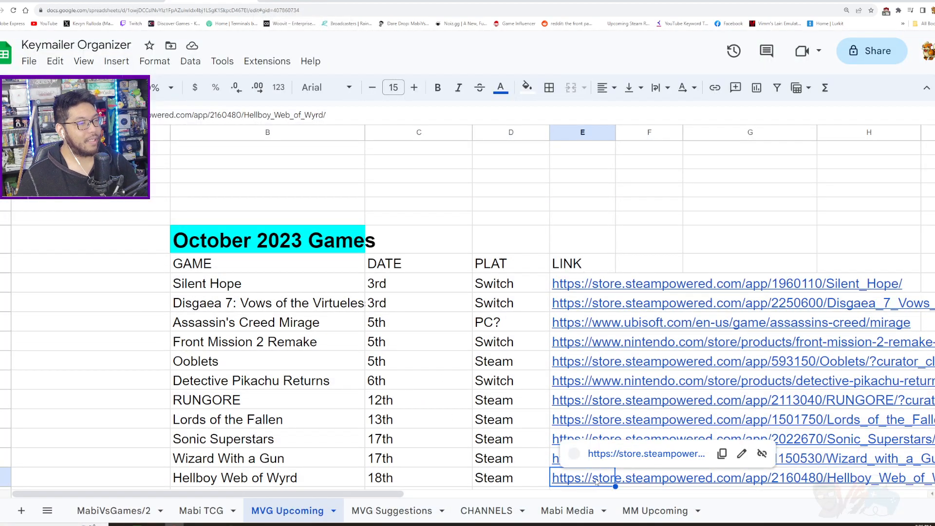
Reach Hellboy Web of Wyrd's Steam page and start its trailer
left_click(602, 478)
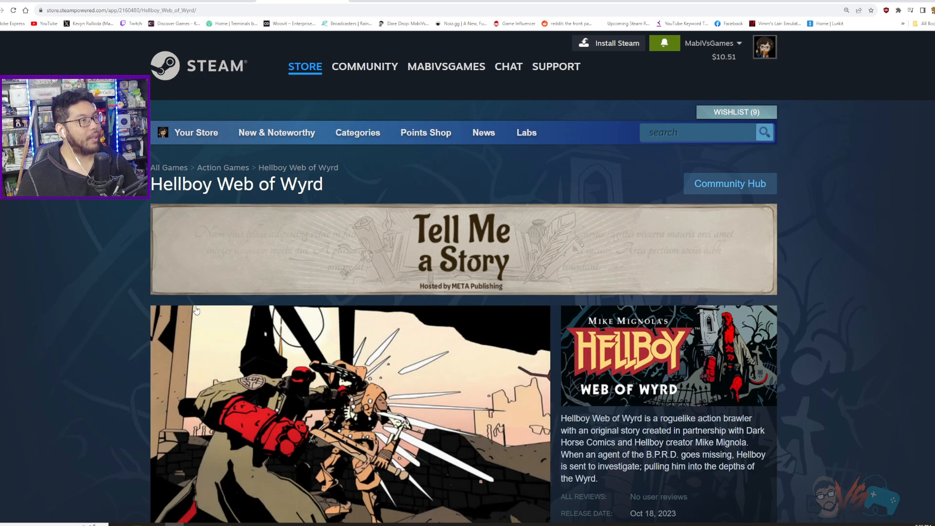
scroll("down", 3)
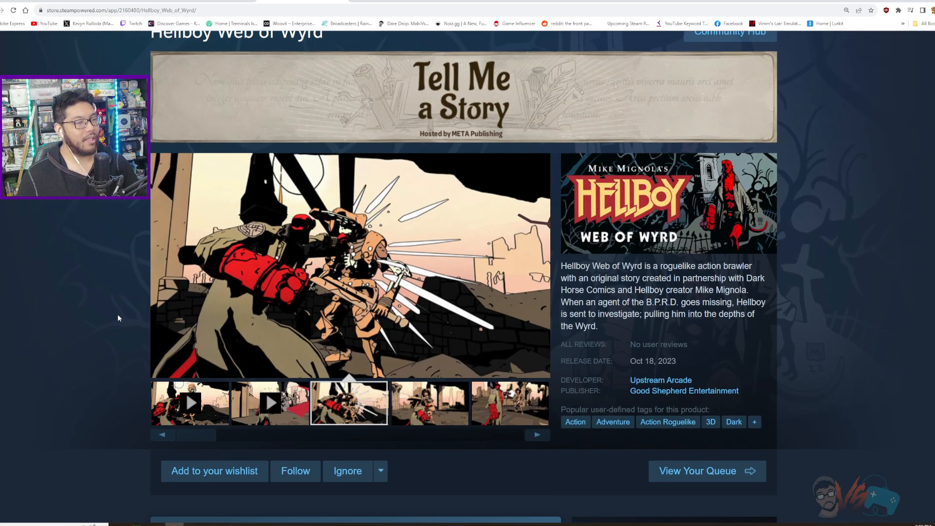
left_click(269, 403)
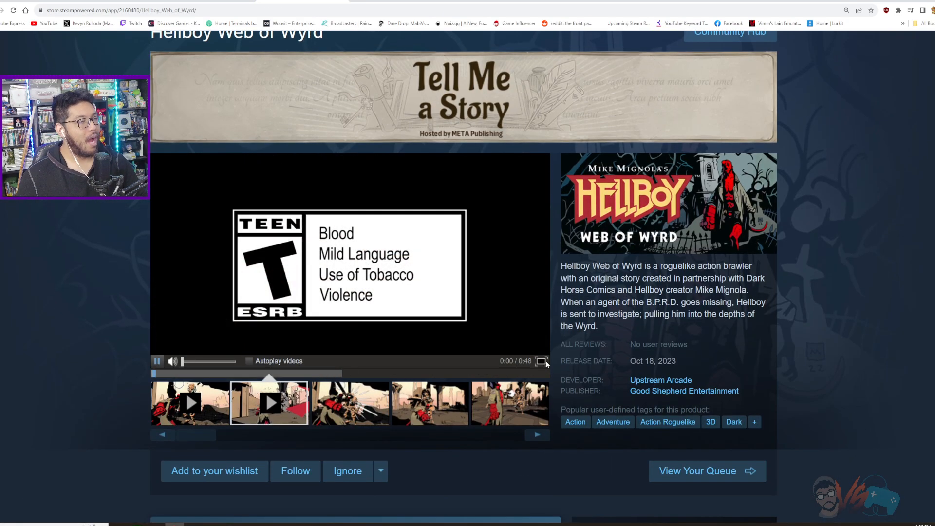
left_click(541, 361)
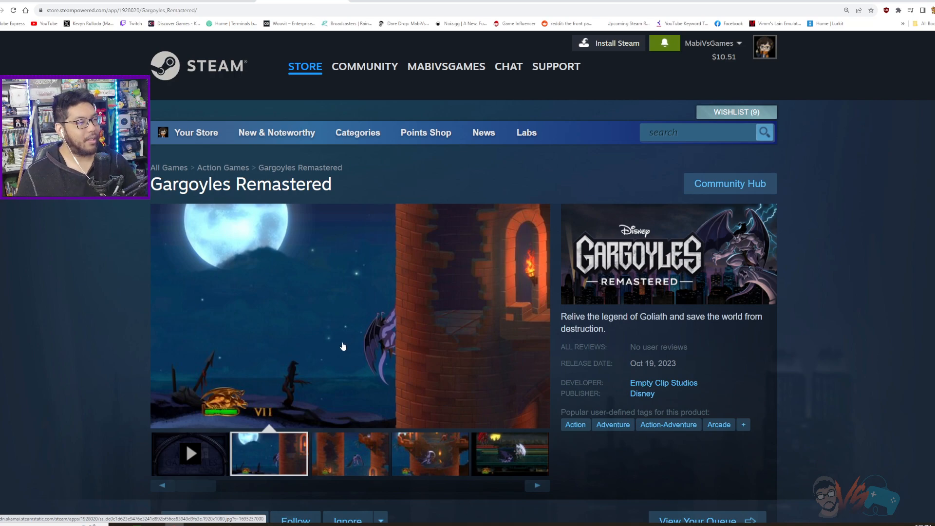
Watch the Gargoyles Remastered pre-order trailer and read its About This Game section
left_click(189, 454)
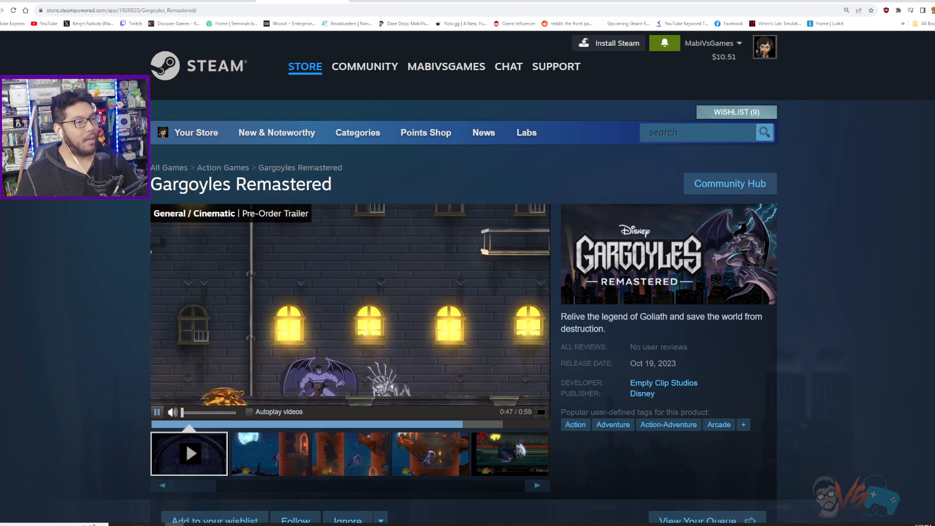
scroll("down", 3)
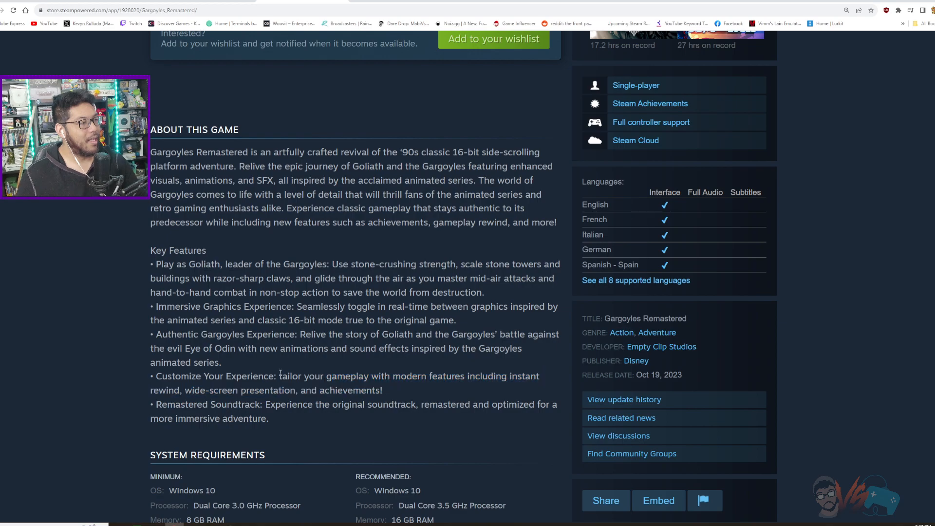
left_click_drag(200, 348, 222, 362)
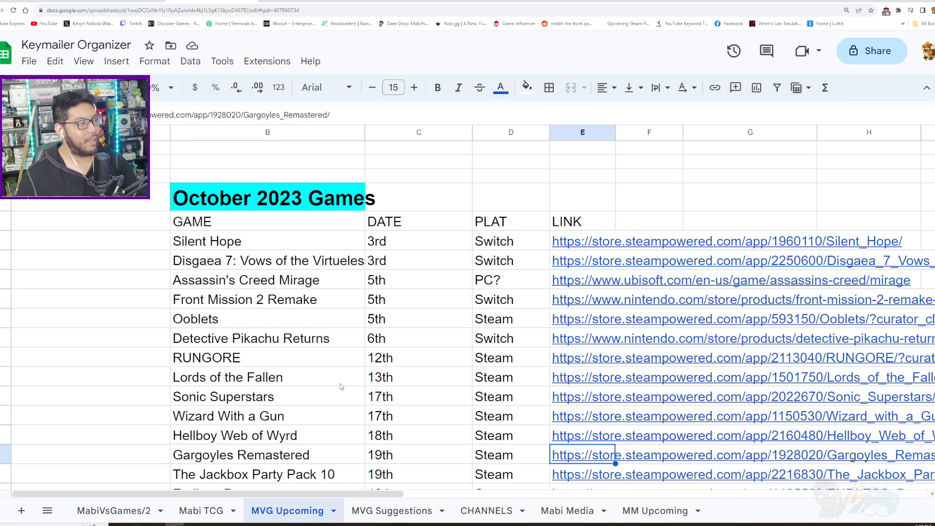
Select the Endless Dungeon store link cell to show its preview
left_click(739, 473)
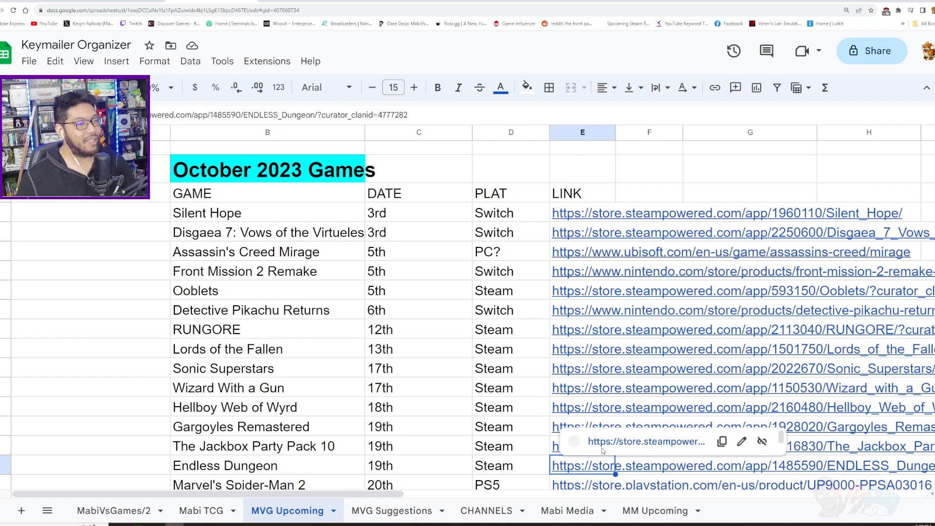
View the ENDLESS Dungeon Steam page down to its $29.99 and $39.99 pre-purchase editions
left_click(601, 465)
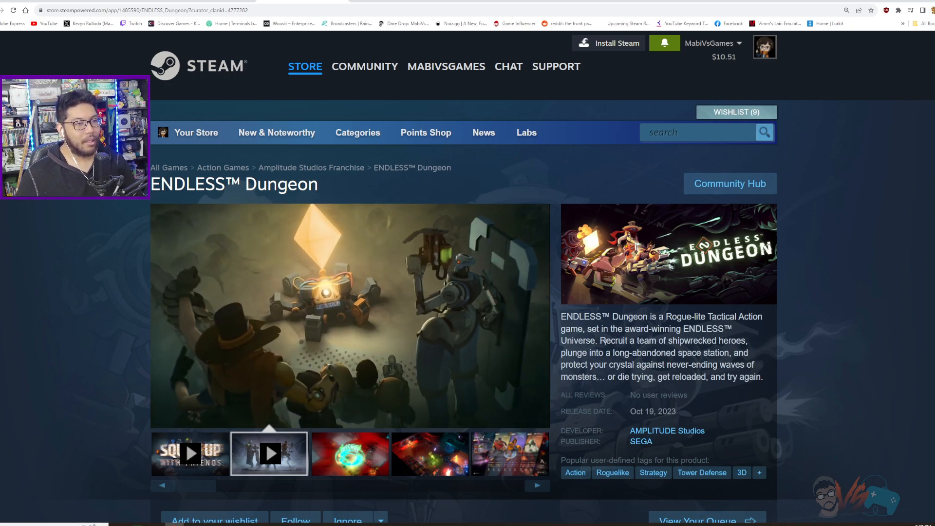
scroll("down", 3)
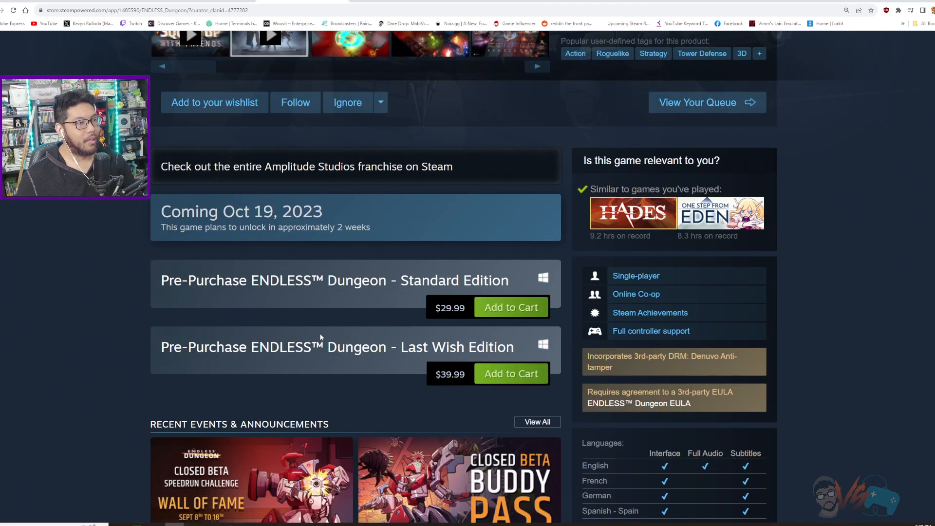
scroll("down", 3)
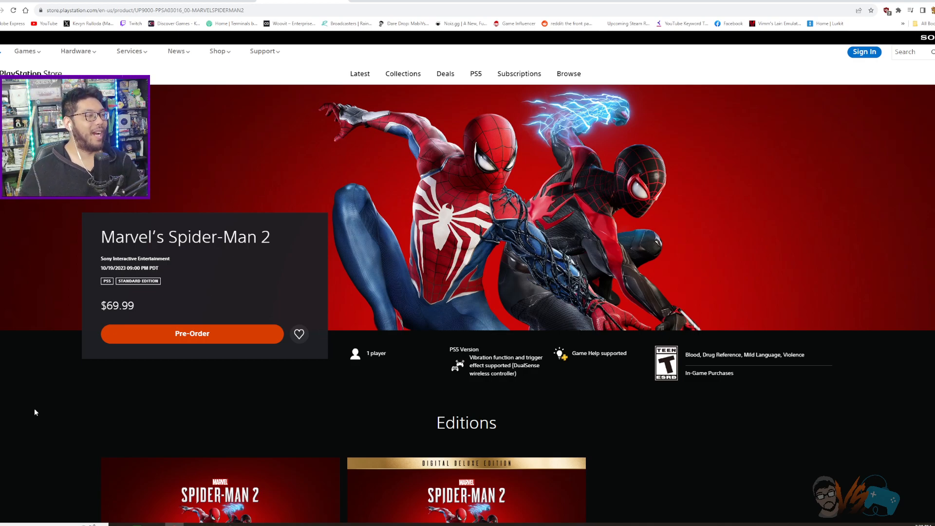
mouse_move(34, 377)
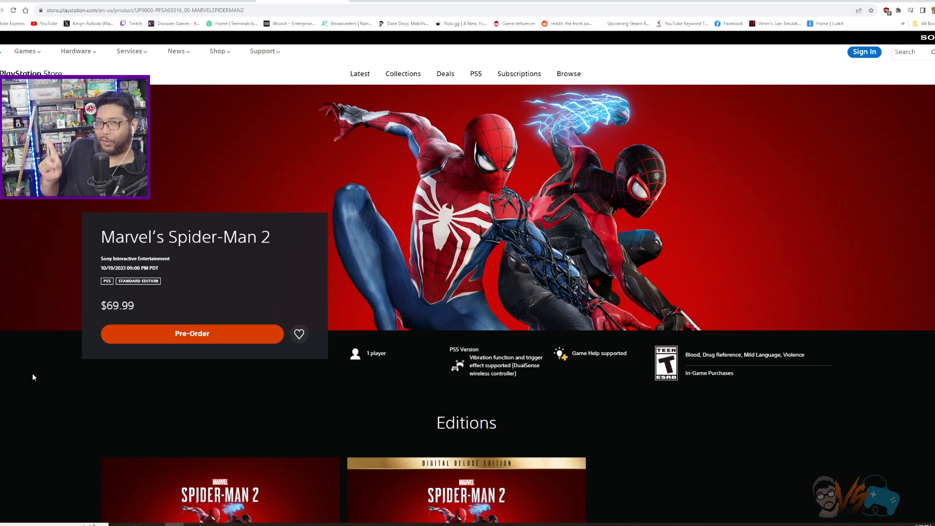
Review the Marvel's Spider-Man 2 PlayStation Store editions and pre-order details
scroll("down", 3)
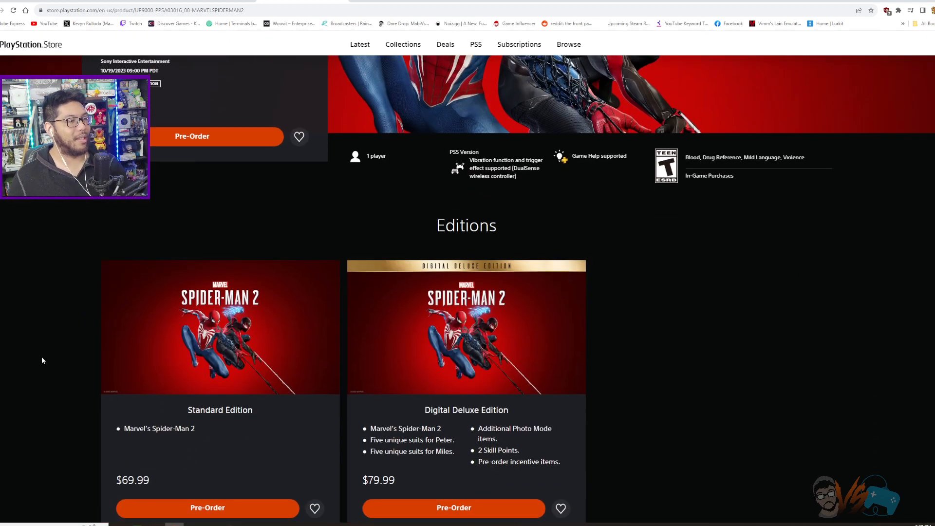
scroll("down", 3)
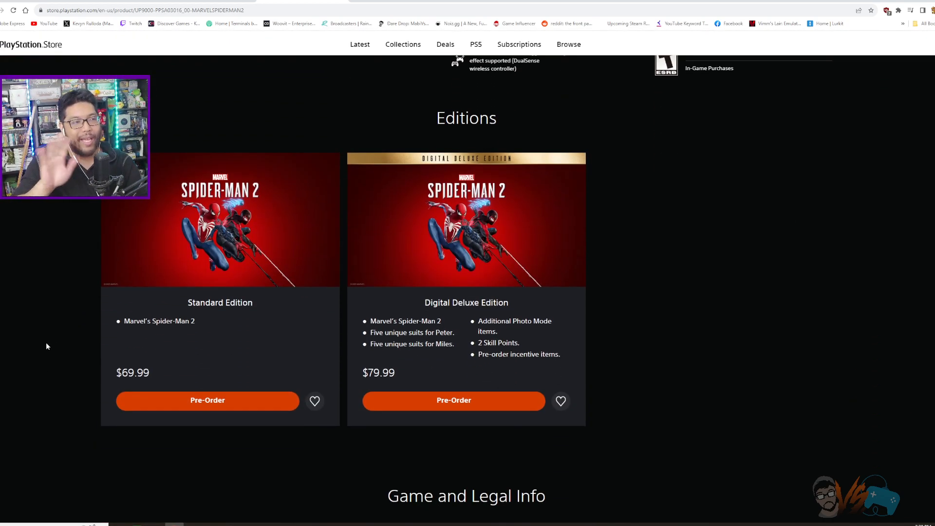
scroll("down", 3)
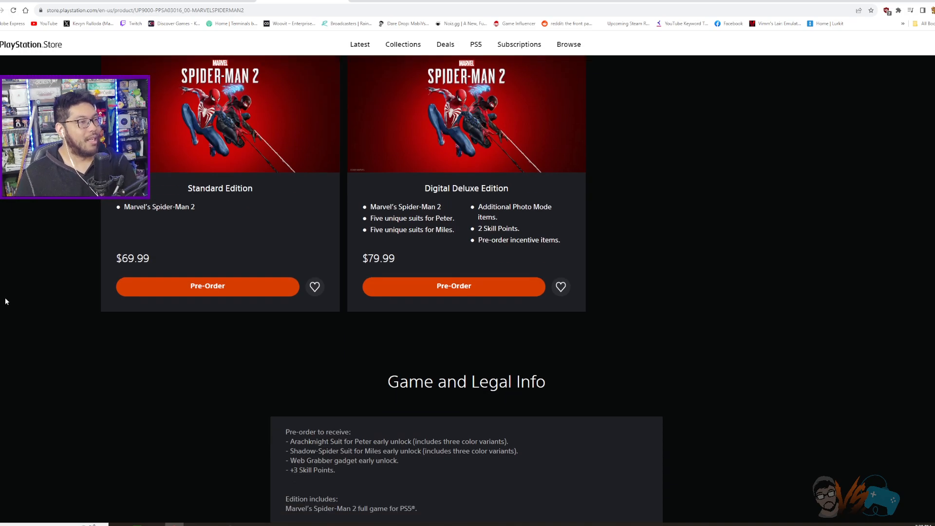
scroll("down", 3)
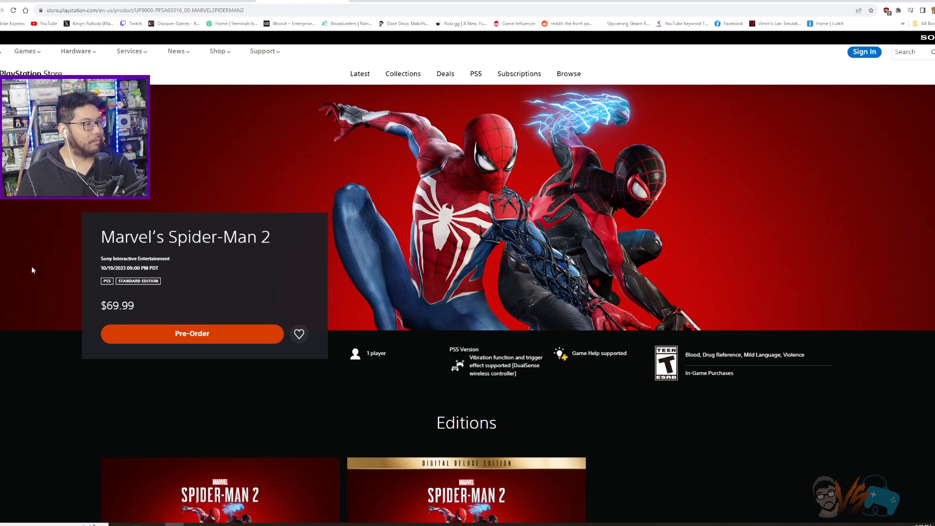
scroll("down", 3)
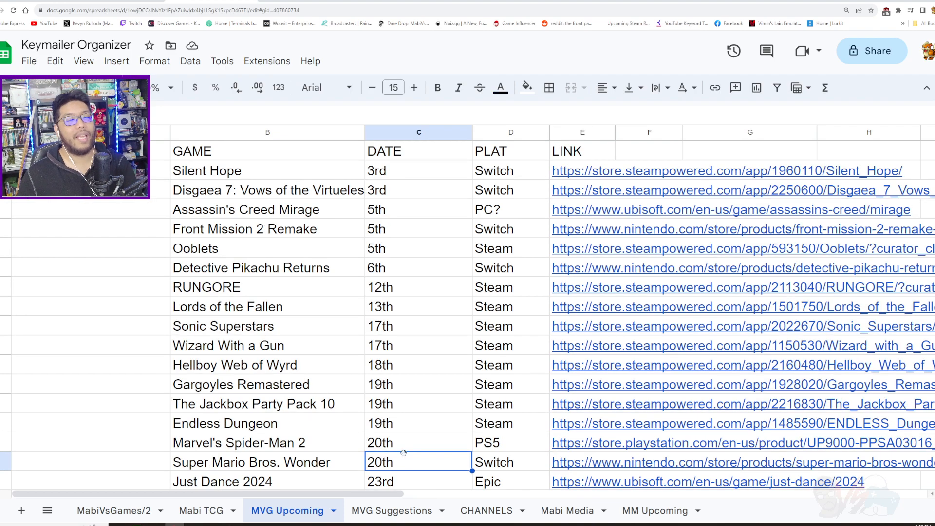
View the Super Mario Bros. Wonder Nintendo eShop page and enlarge its trailer gallery
left_click(581, 462)
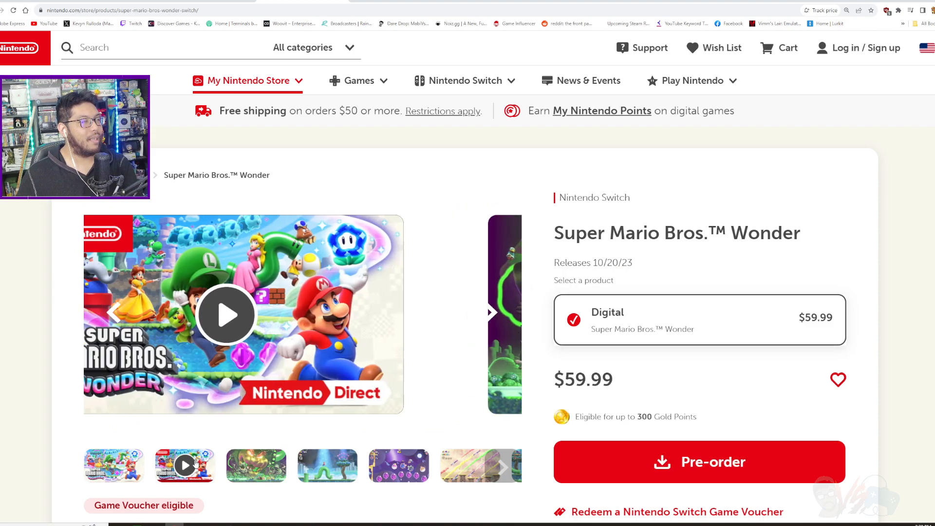
left_click(226, 314)
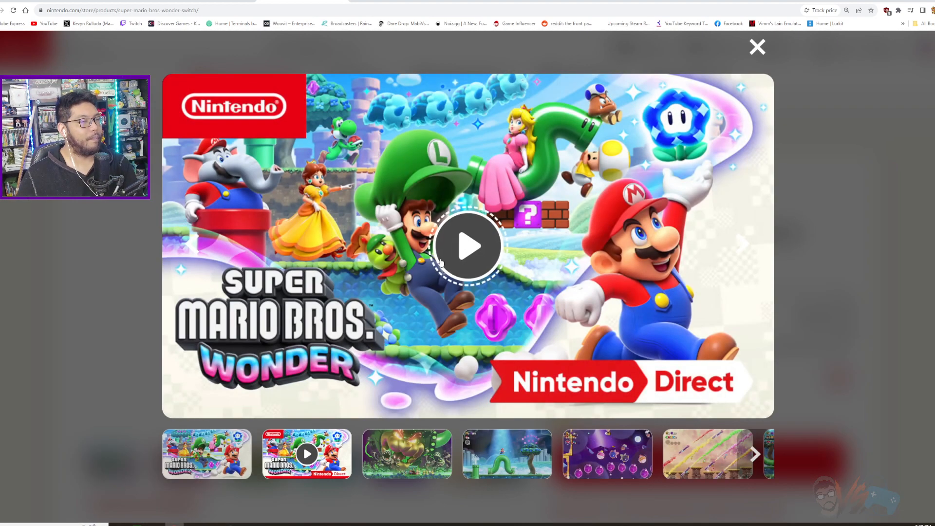
left_click(468, 244)
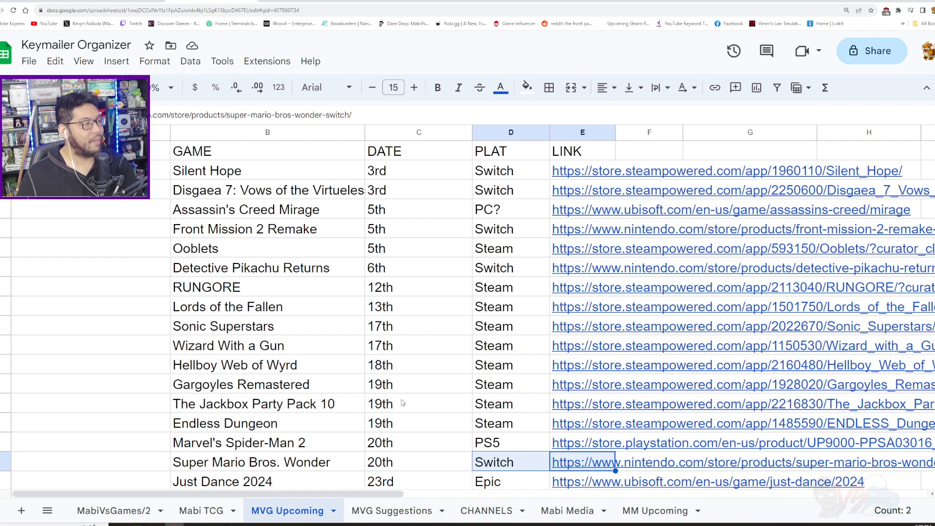
Browse the Just Dance 2024 Ubisoft Store page
left_click(706, 481)
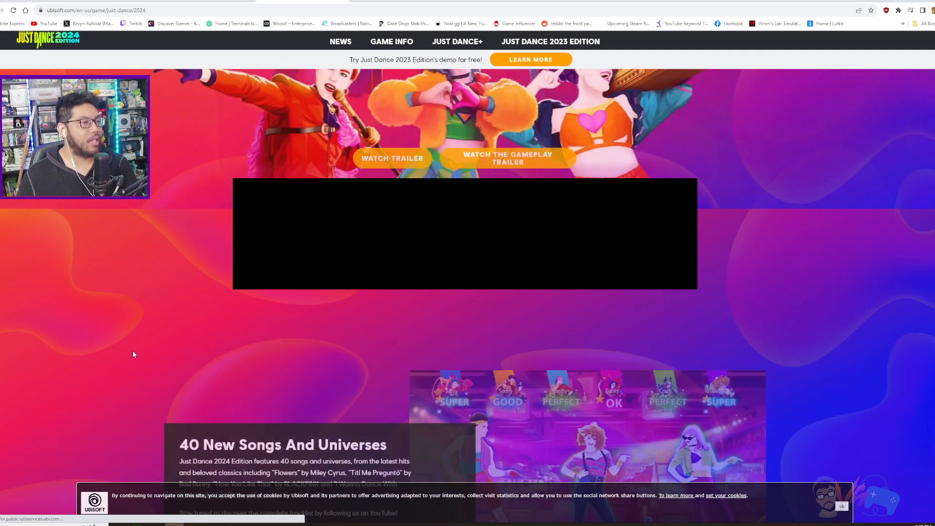
scroll("down", 3)
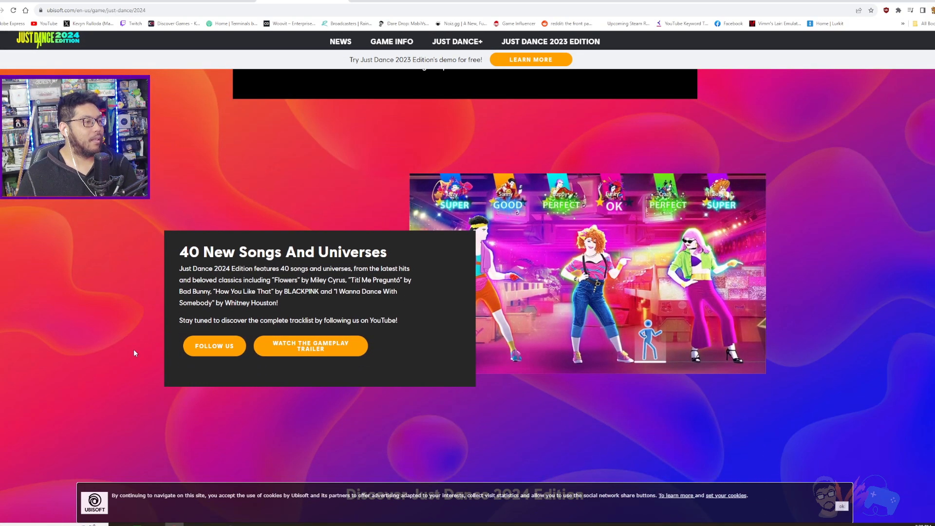
scroll("down", 3)
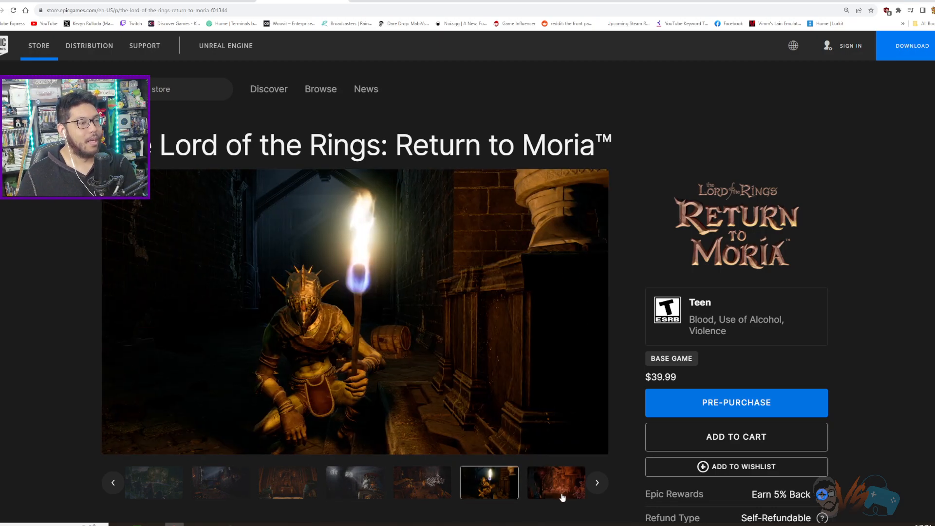
View a Return to Moria screenshot and read its Epic Games description, highlighting a phrase
left_click(597, 483)
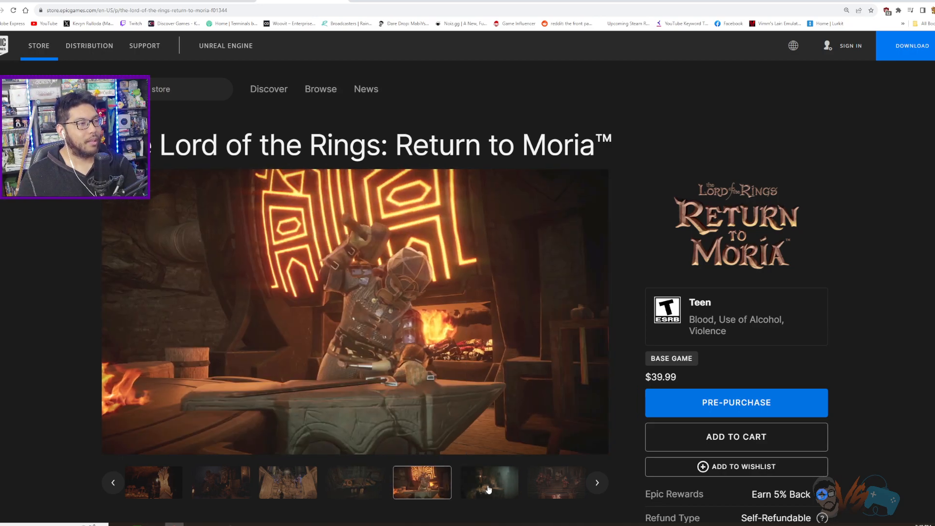
scroll("down", 3)
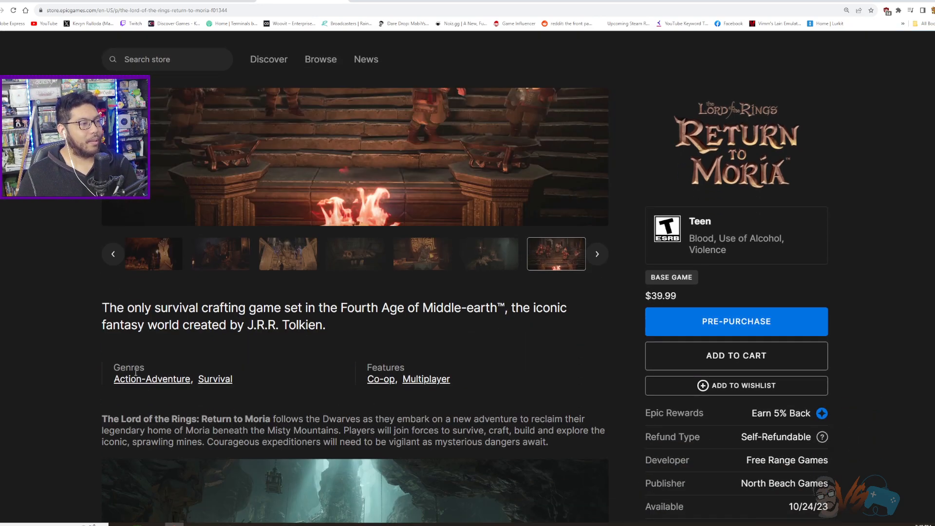
scroll("down", 3)
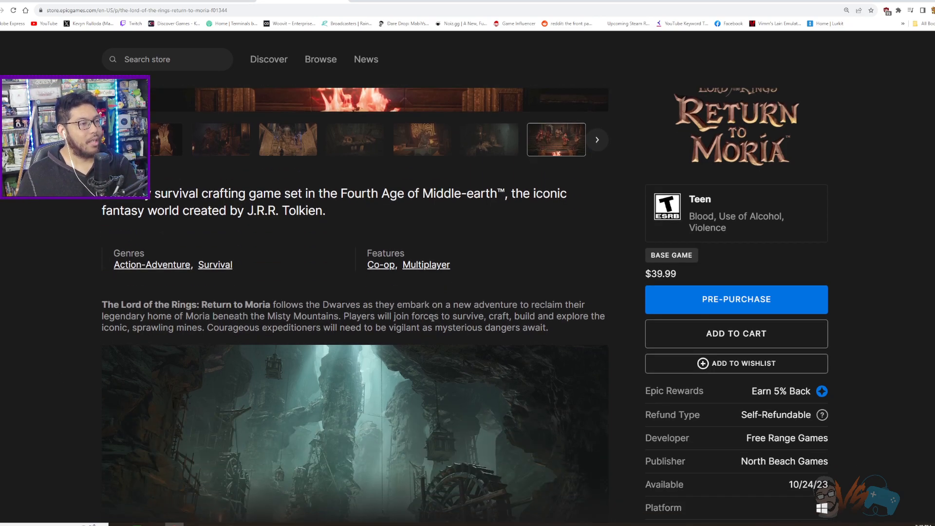
left_click_drag(452, 316, 553, 316)
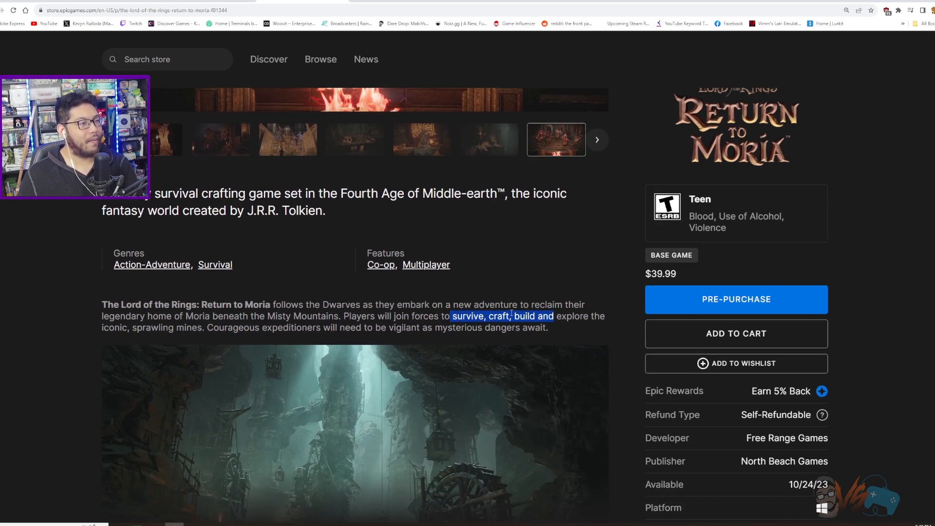
scroll("down", 3)
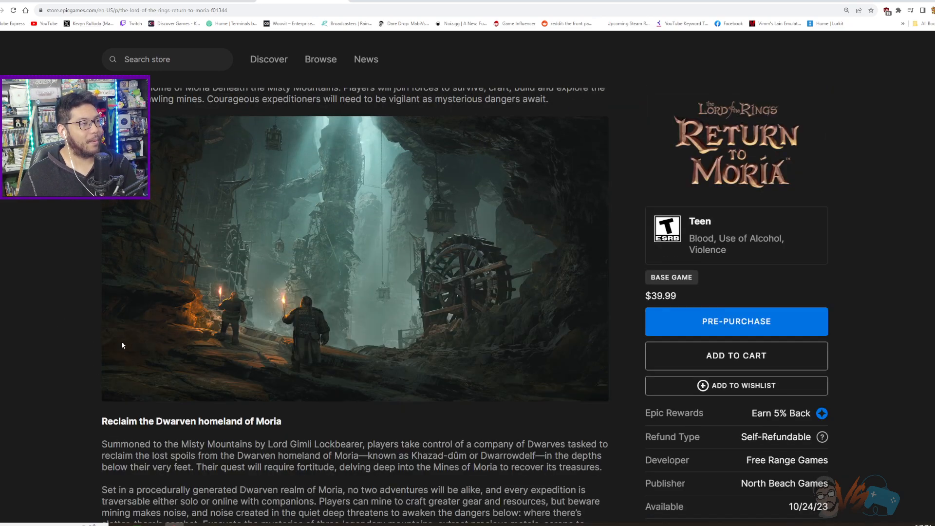
scroll("down", 3)
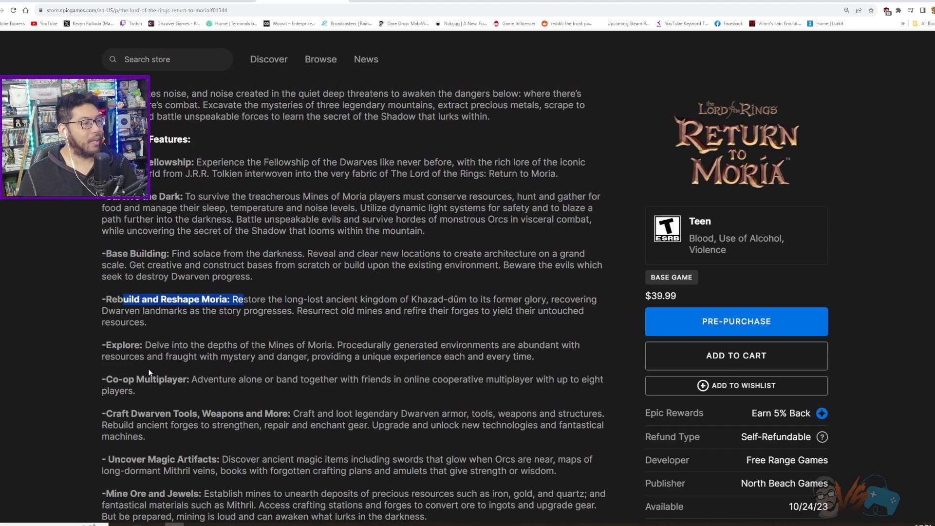
Finish the Return to Moria description and view the dwarves exploring the cave screenshot
scroll("down", 3)
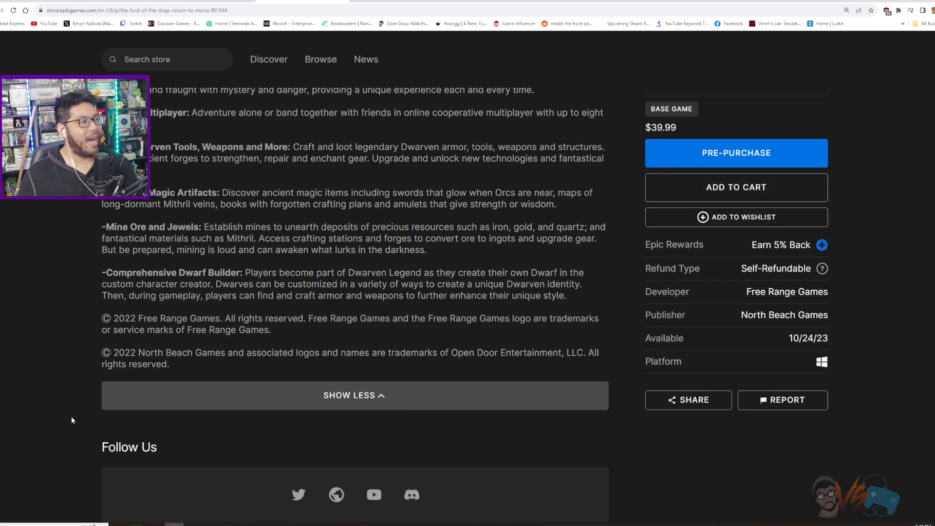
scroll("up", 3)
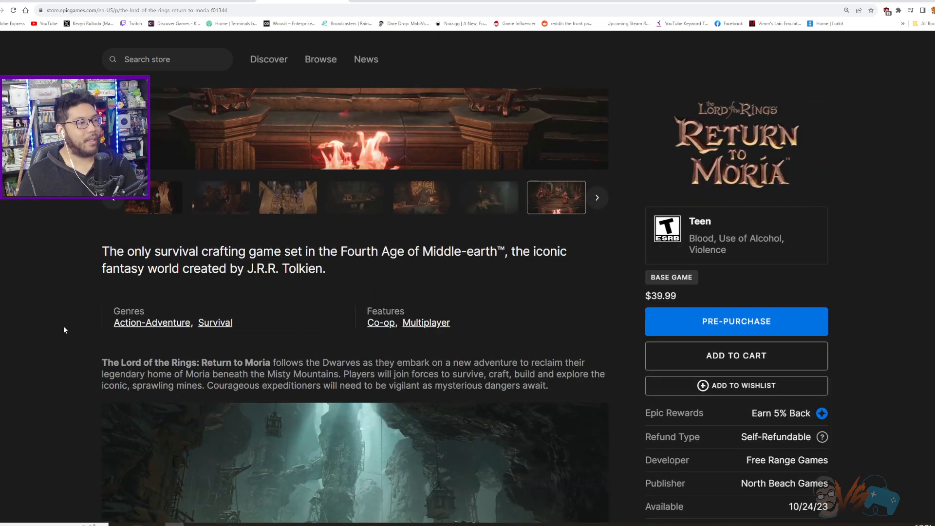
scroll("down", 3)
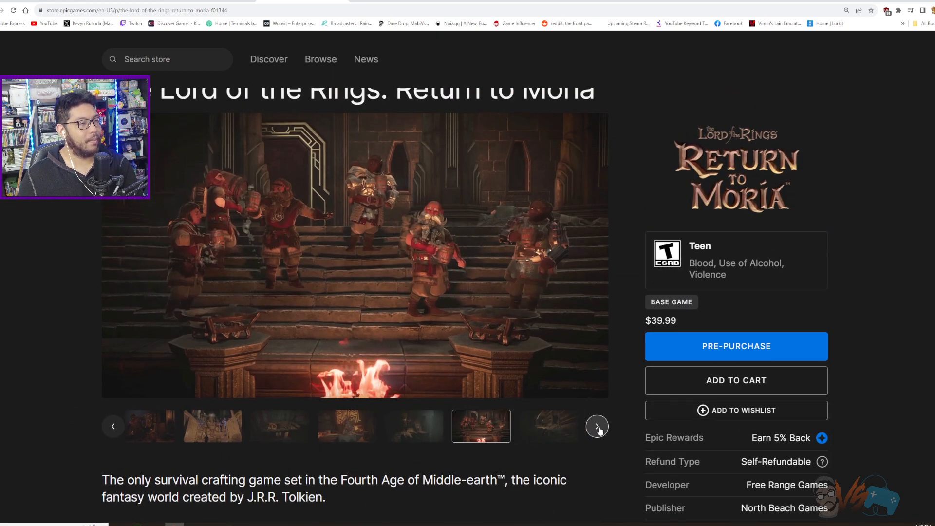
left_click(597, 425)
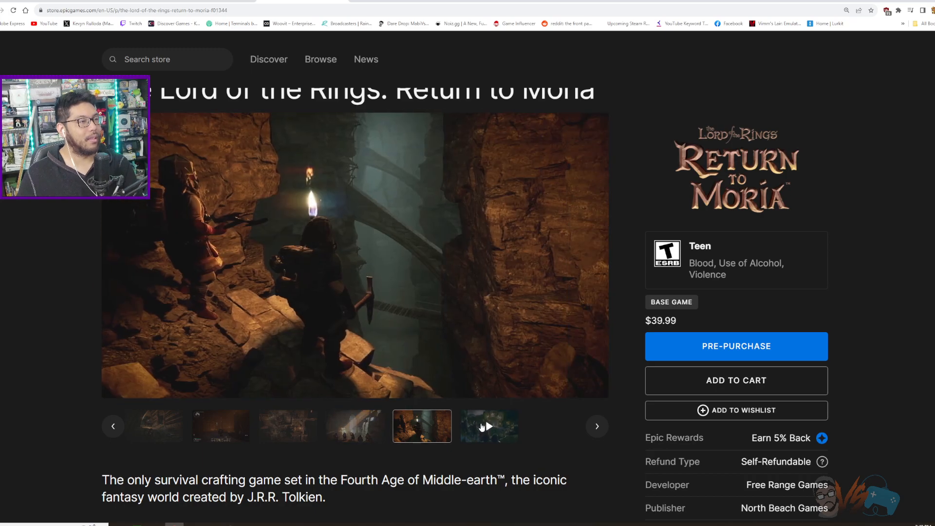
left_click(488, 426)
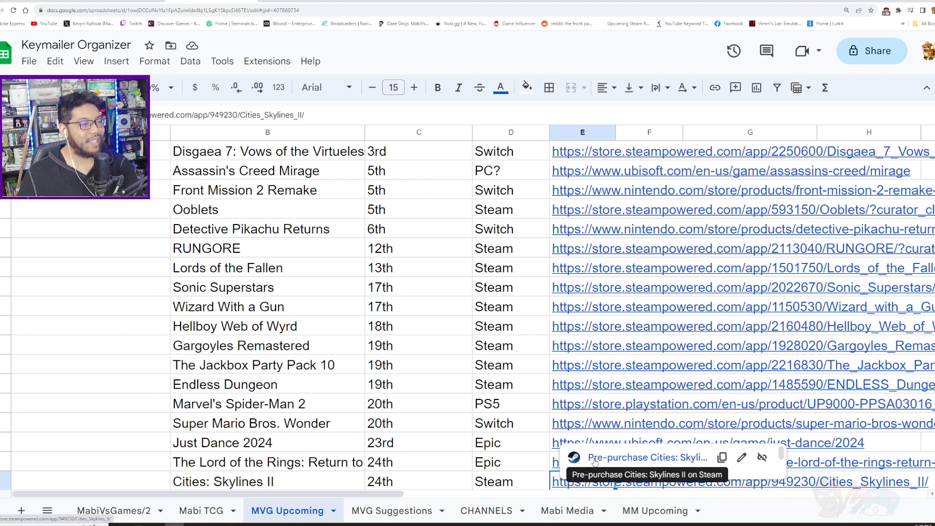
Open the Cities: Skylines II Steam page and browse through its screenshots
left_click(739, 481)
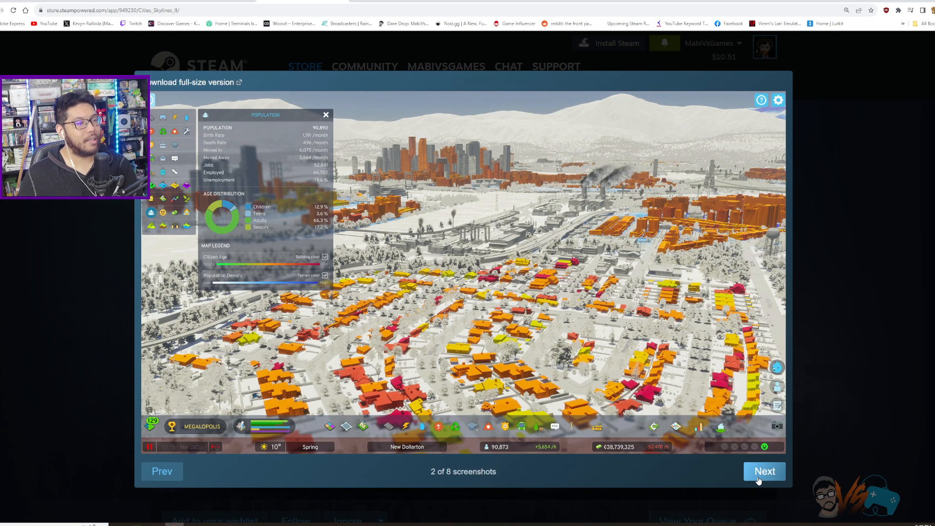
left_click(765, 471)
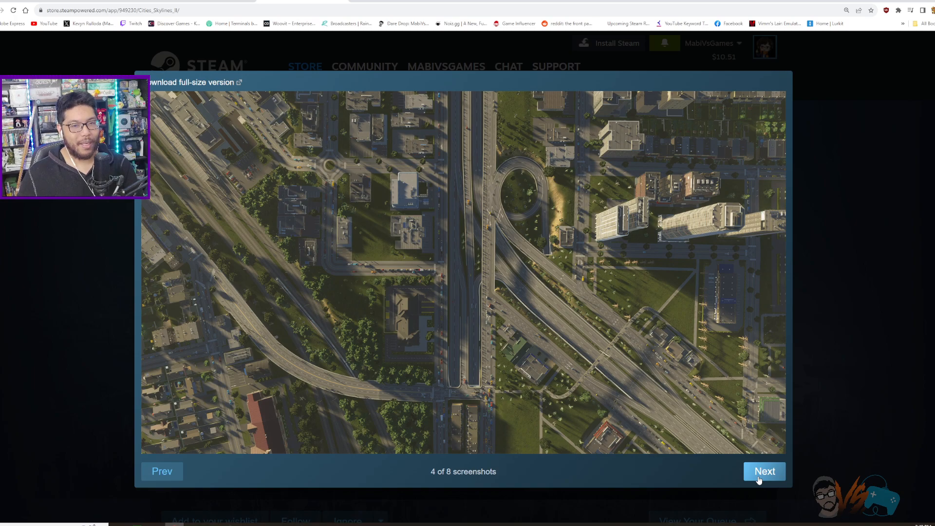
left_click(764, 471)
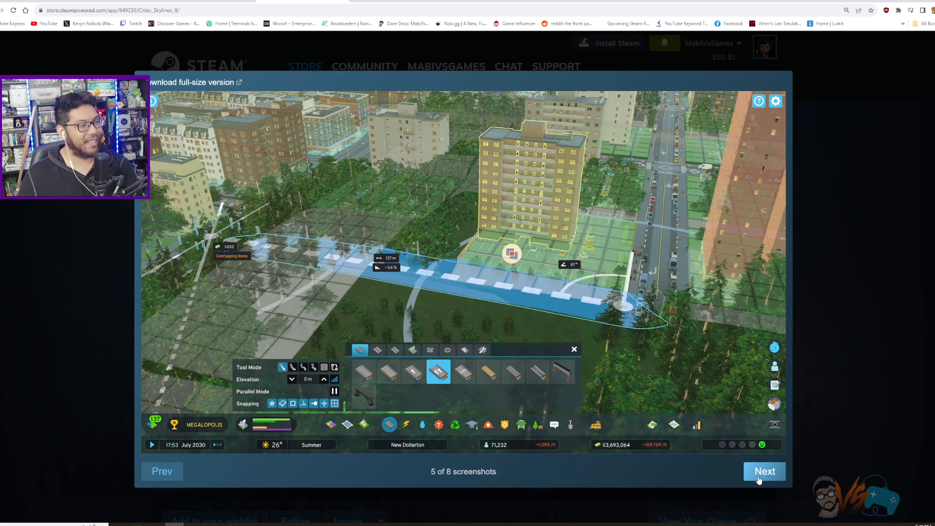
left_click(764, 471)
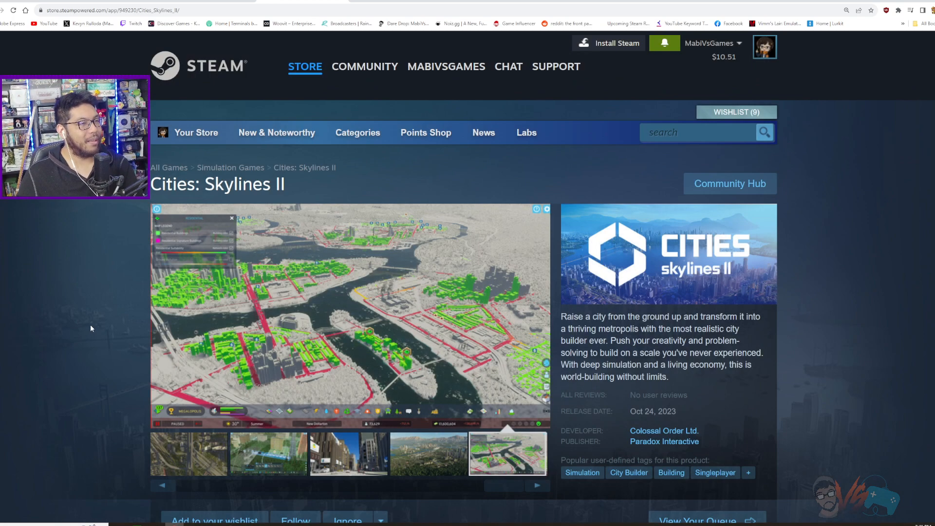
Read through the Cities: Skylines II feature description sections
scroll("down", 3)
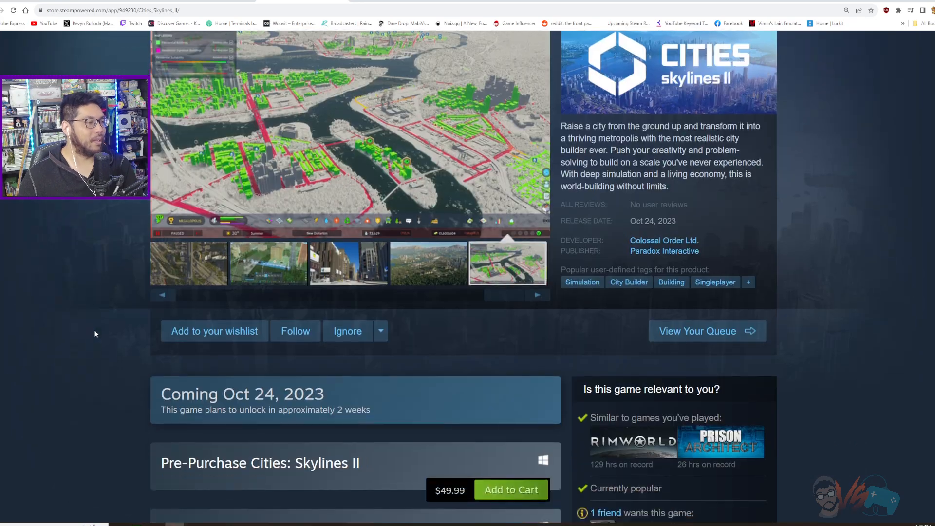
scroll("down", 3)
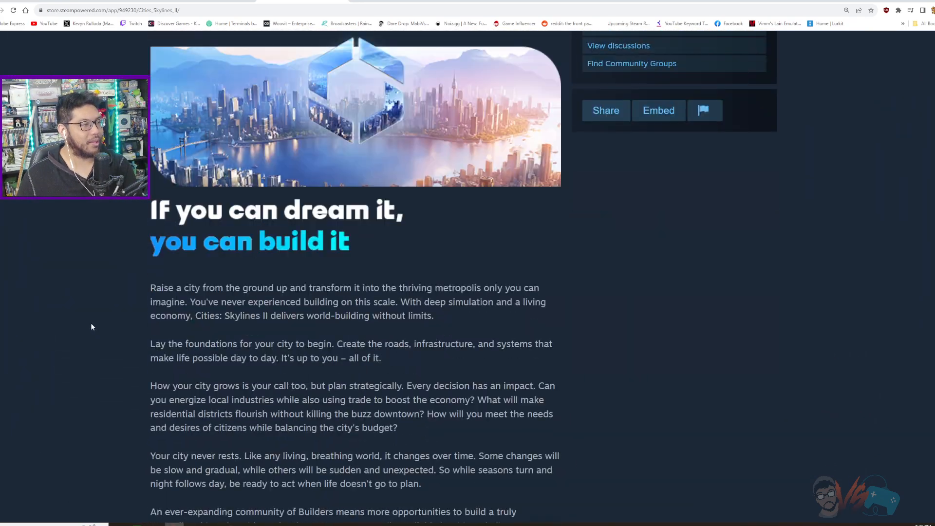
scroll("down", 3)
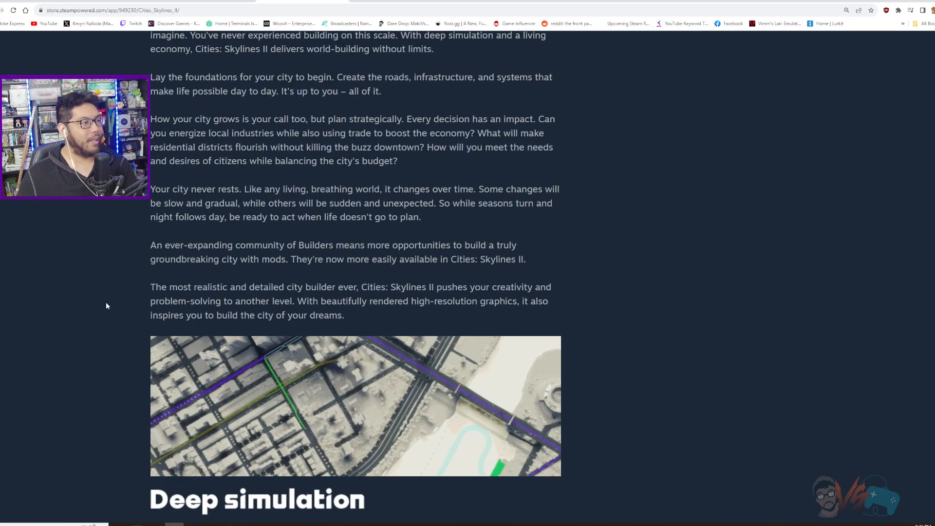
scroll("down", 3)
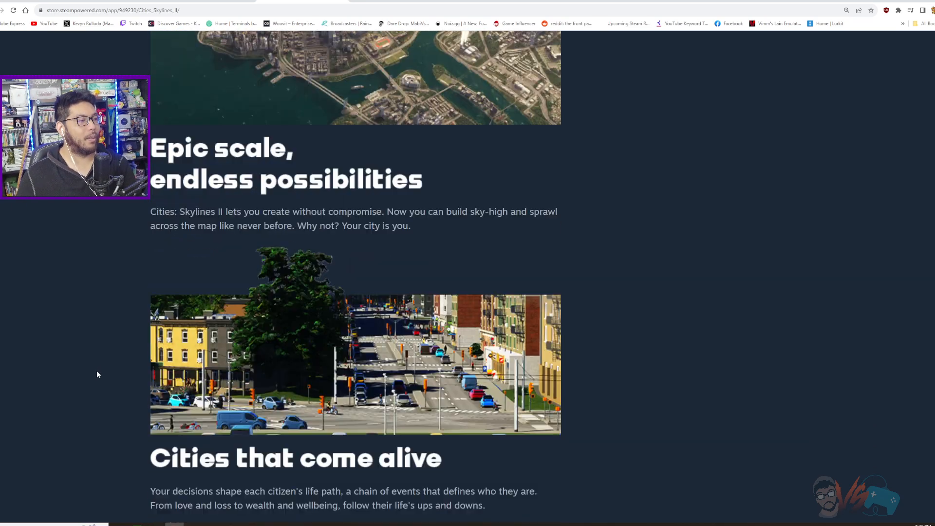
scroll("down", 3)
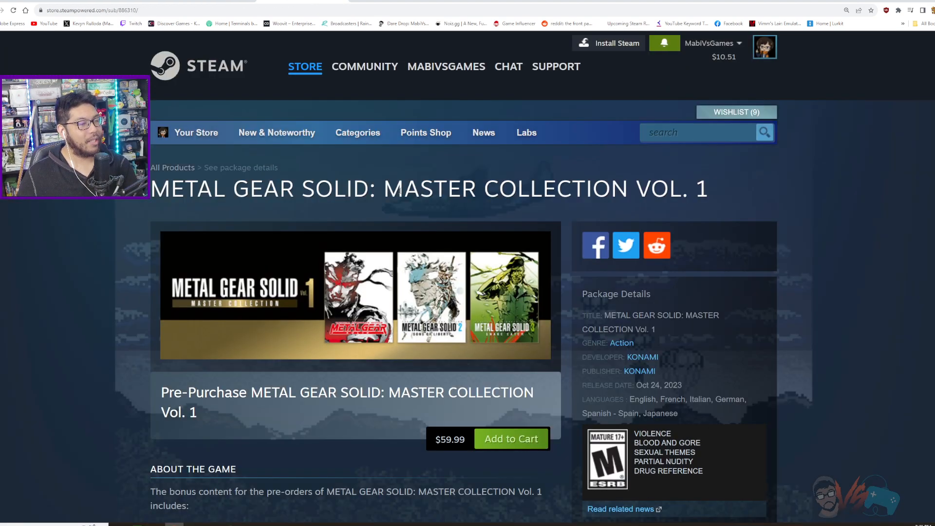
Review the Master Collection Vol. 1 title lineup, highlighting the Metal Gear (NES/FC version) line
scroll("down", 3)
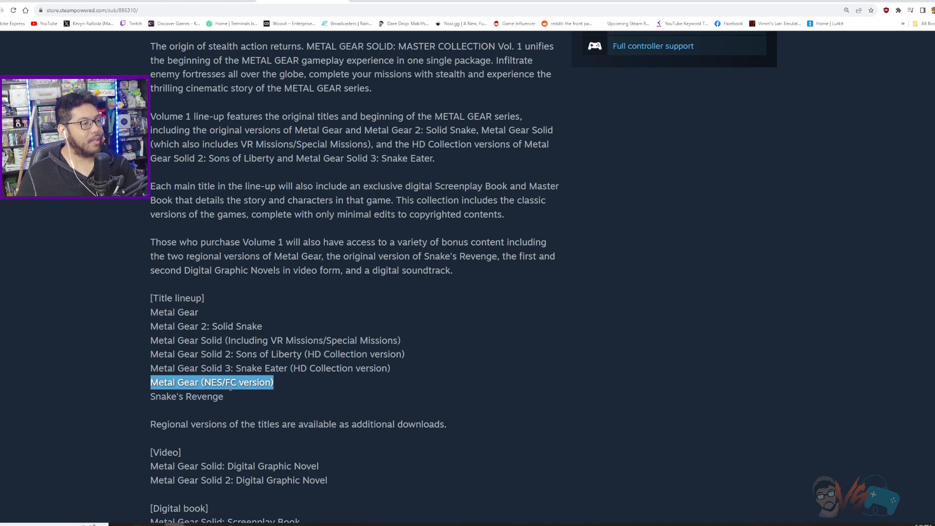
left_click_drag(273, 383, 225, 396)
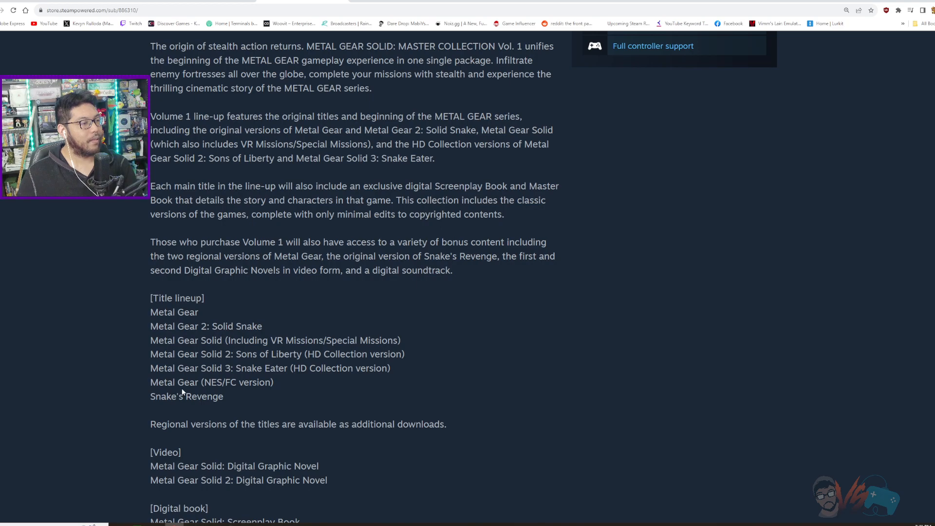
scroll("down", 3)
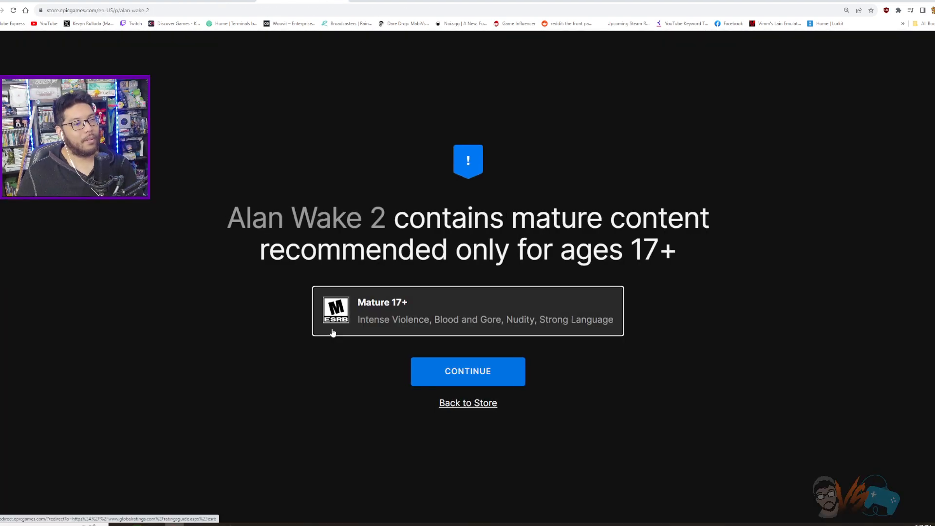
Pass Alan Wake 2's mature-content warning and browse its gallery screenshots, including the red-lit corridor
left_click(467, 371)
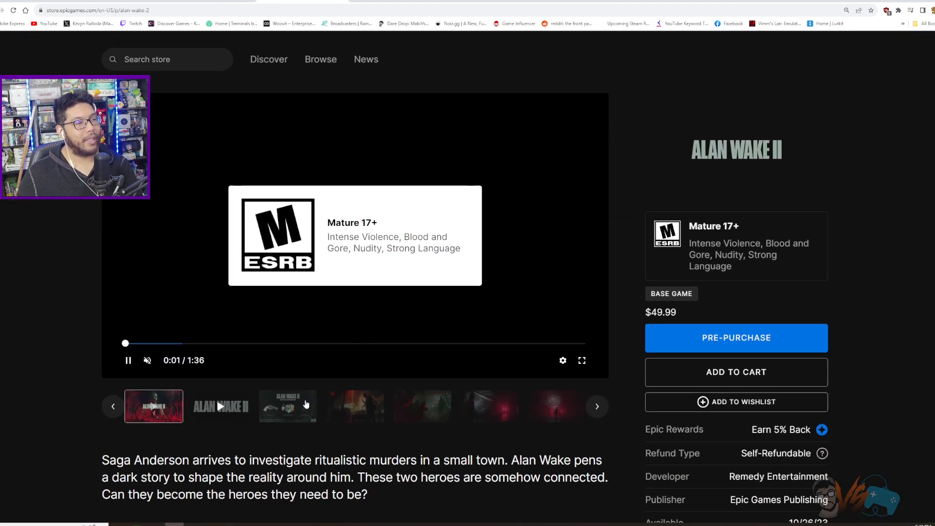
left_click(423, 406)
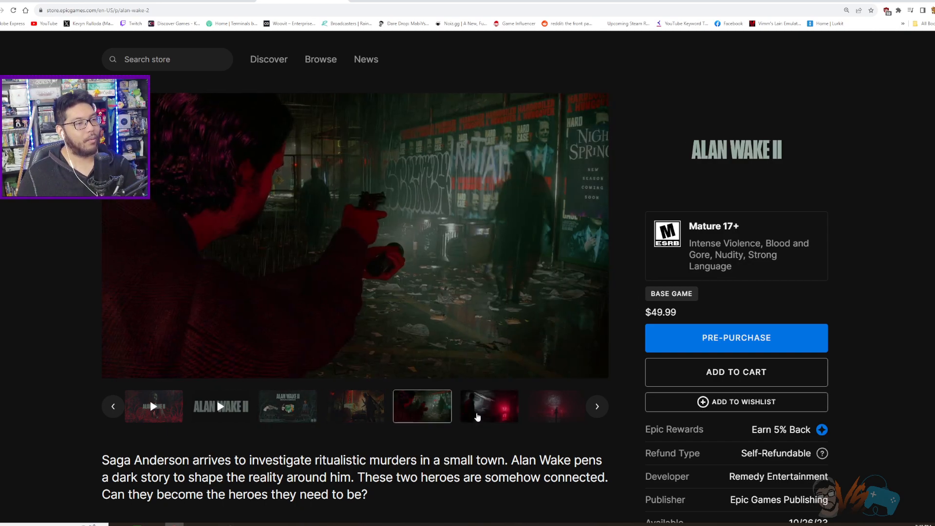
left_click(555, 406)
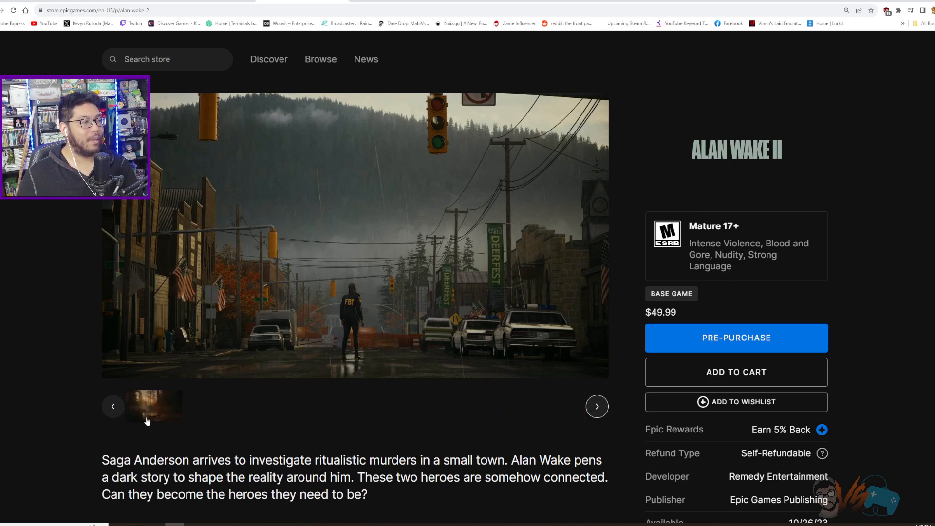
left_click(113, 407)
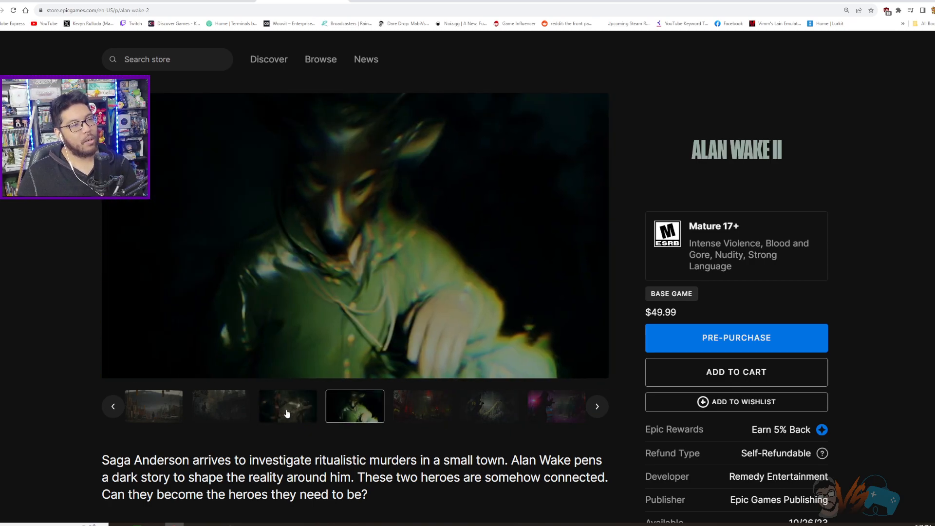
left_click(153, 406)
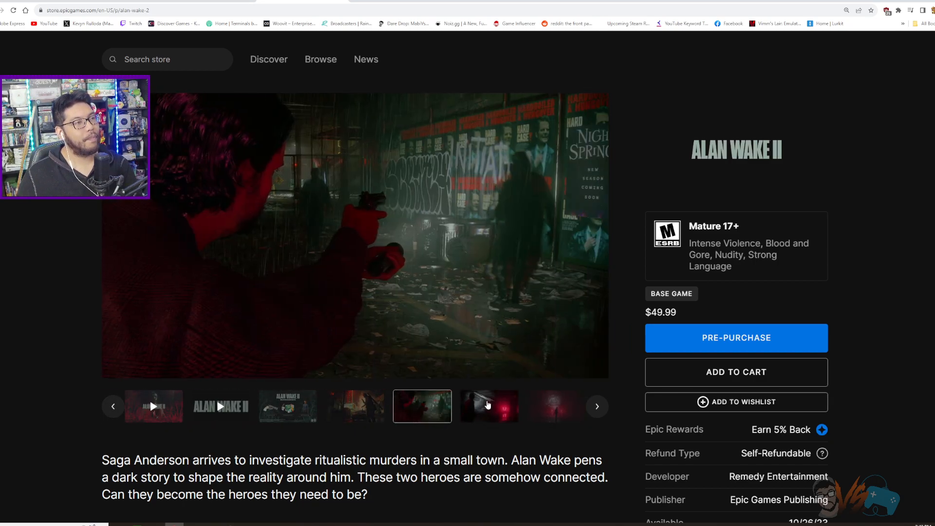
left_click(489, 406)
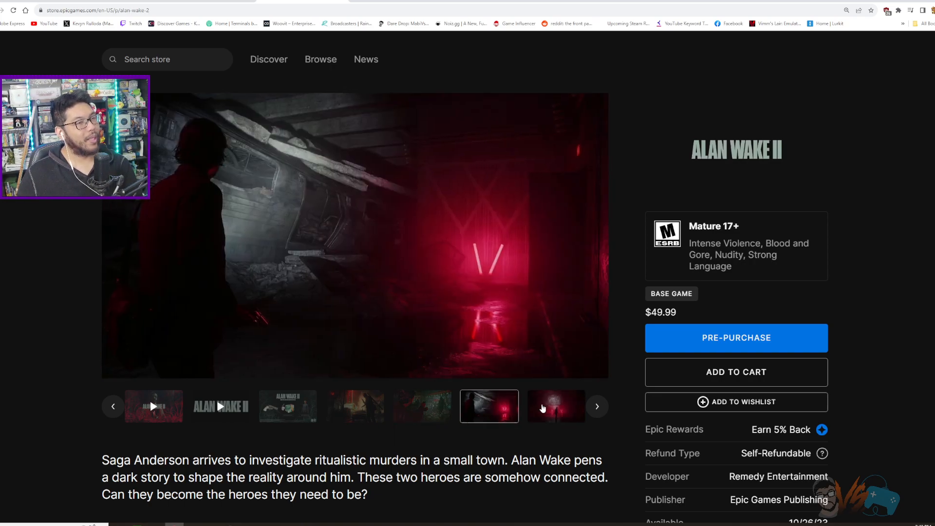
scroll("down", 3)
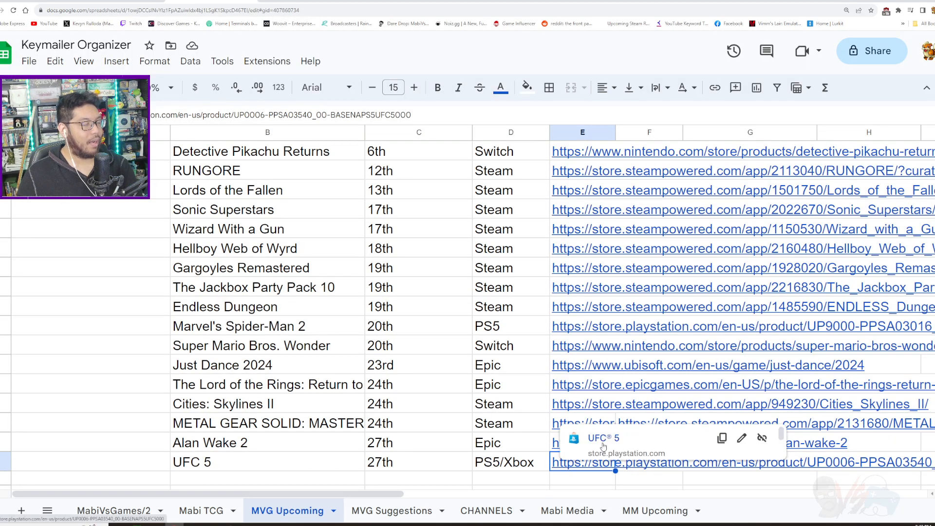
Review UFC 5's Standard and Deluxe editions and prices on its PlayStation Store page
left_click(626, 462)
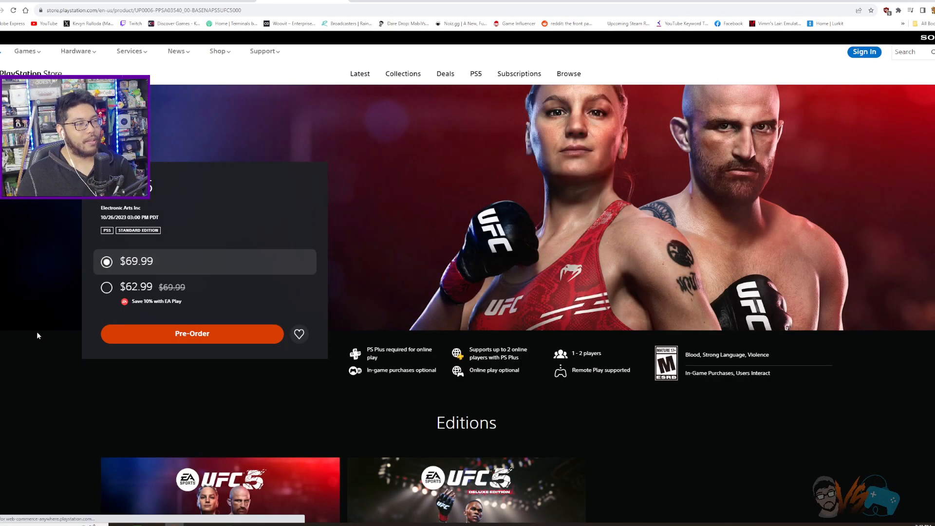
scroll("down", 3)
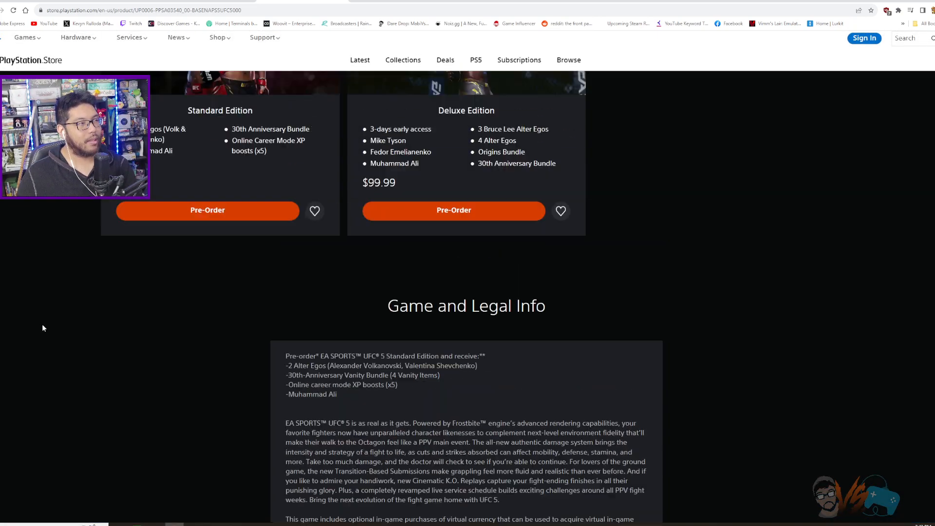
scroll("up", 3)
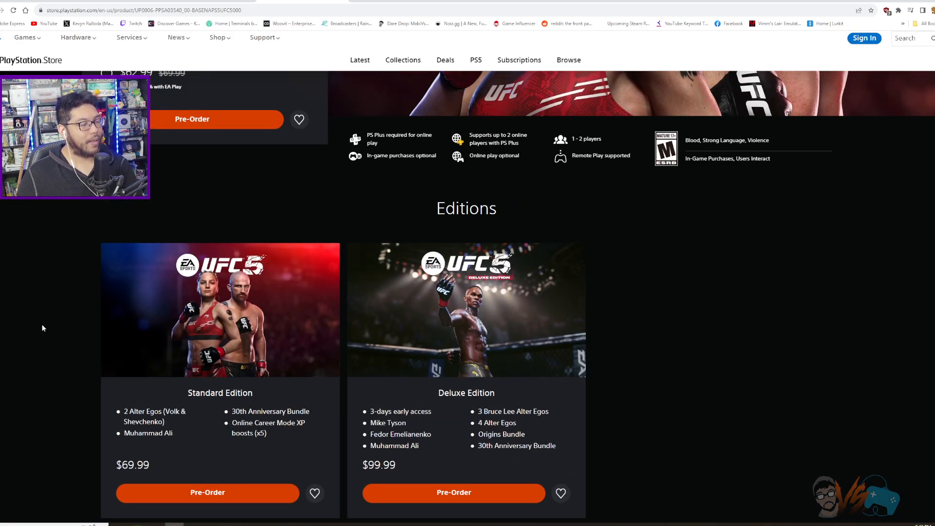
scroll("up", 3)
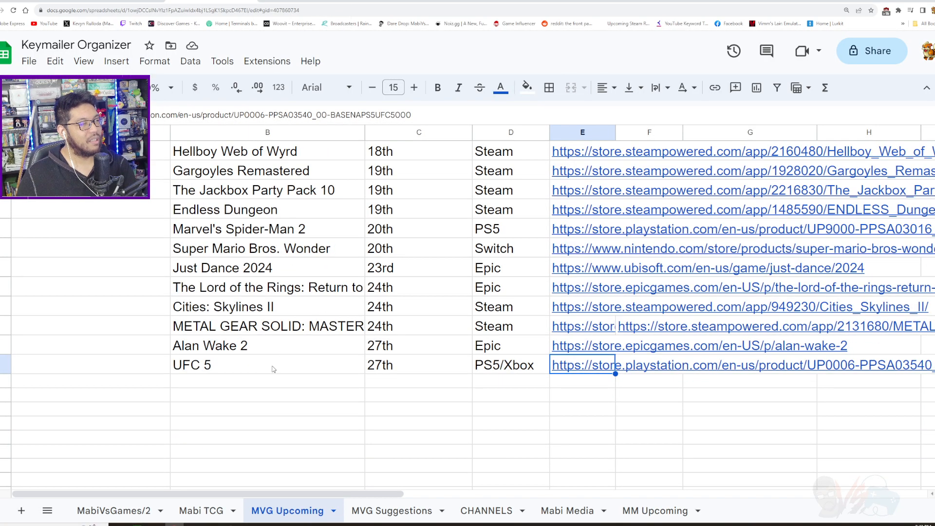
Bold priority October titles starting with Silent Hope, then Ooblets, RUNGORE and Marvel's Spider-Man 2
scroll("down", 3)
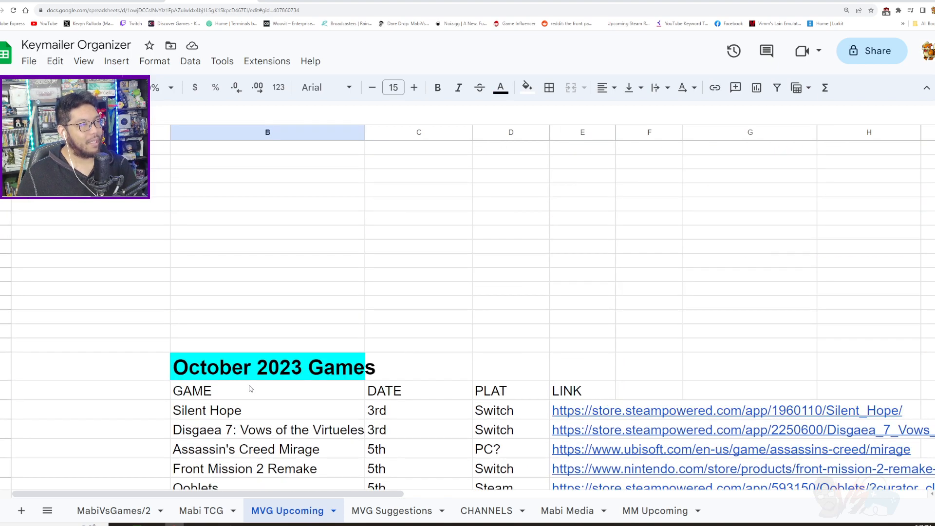
scroll("down", 3)
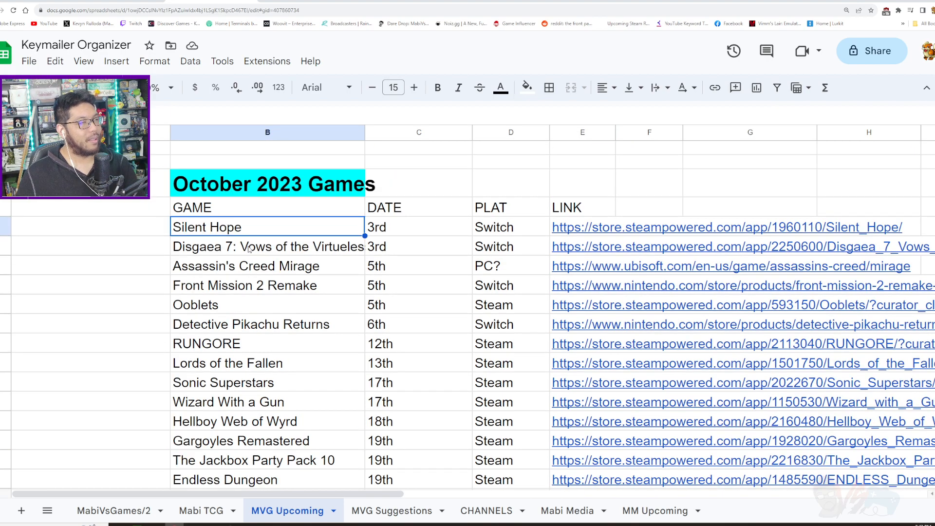
left_click(438, 87)
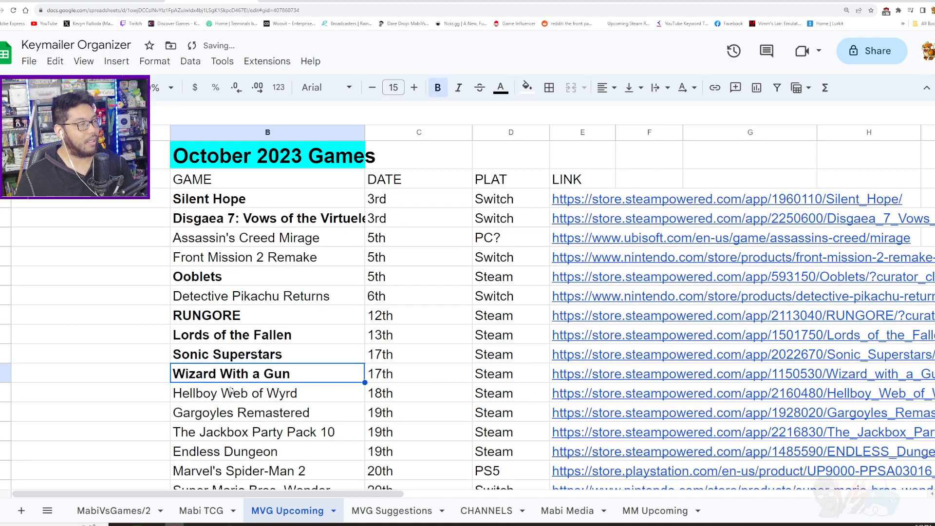
scroll("down", 3)
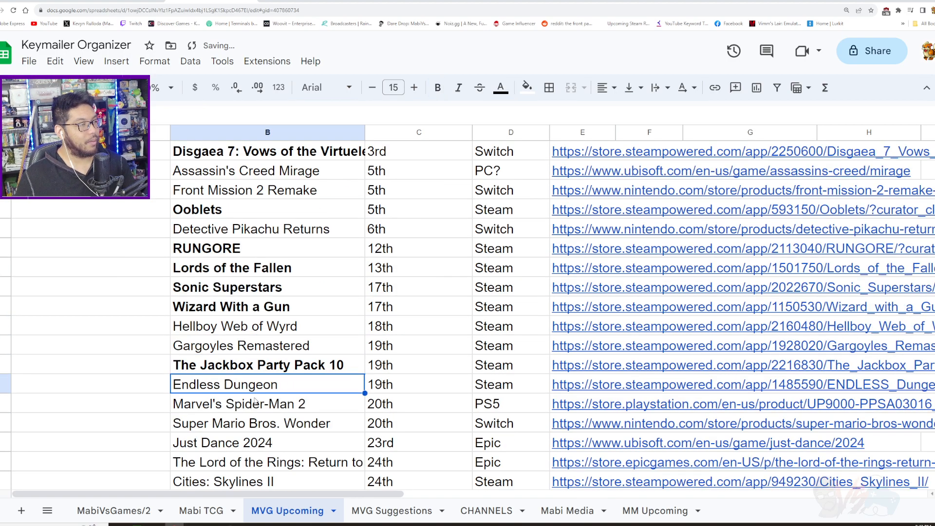
scroll("down", 3)
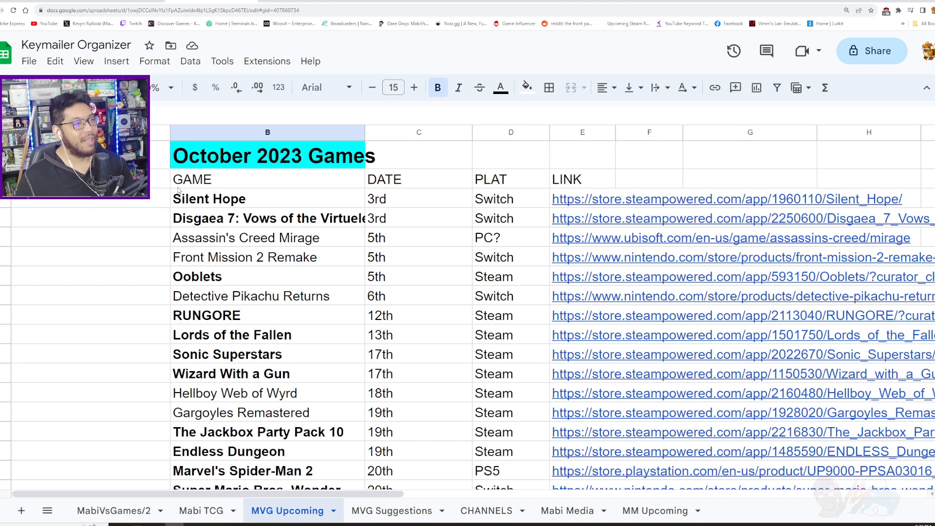
scroll("down", 3)
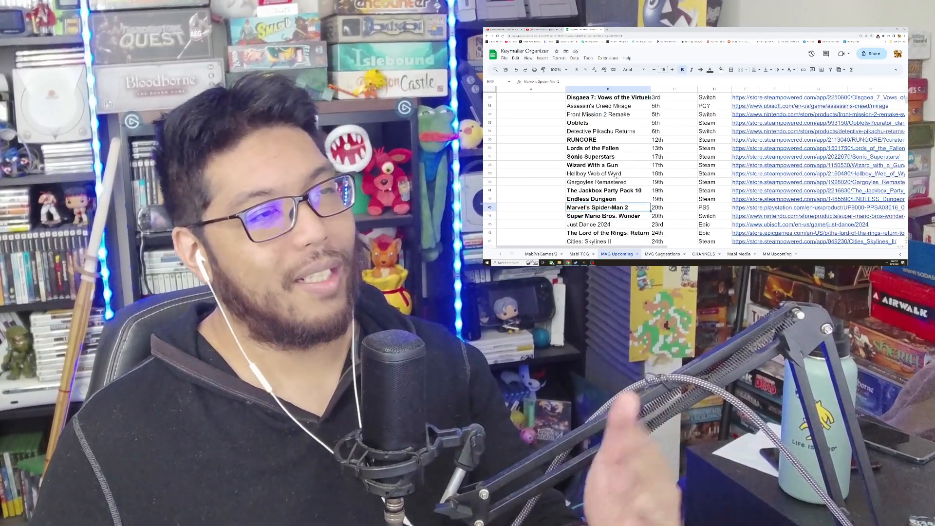
scroll("up", 3)
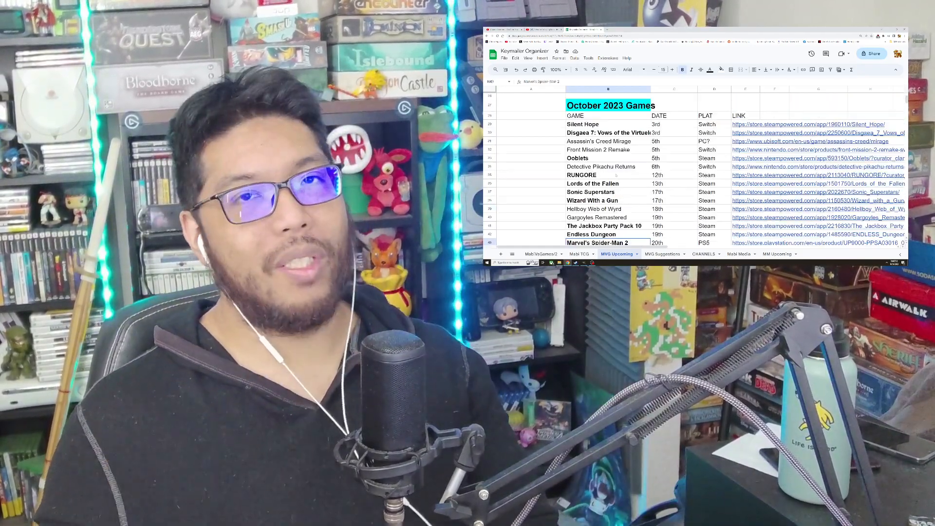